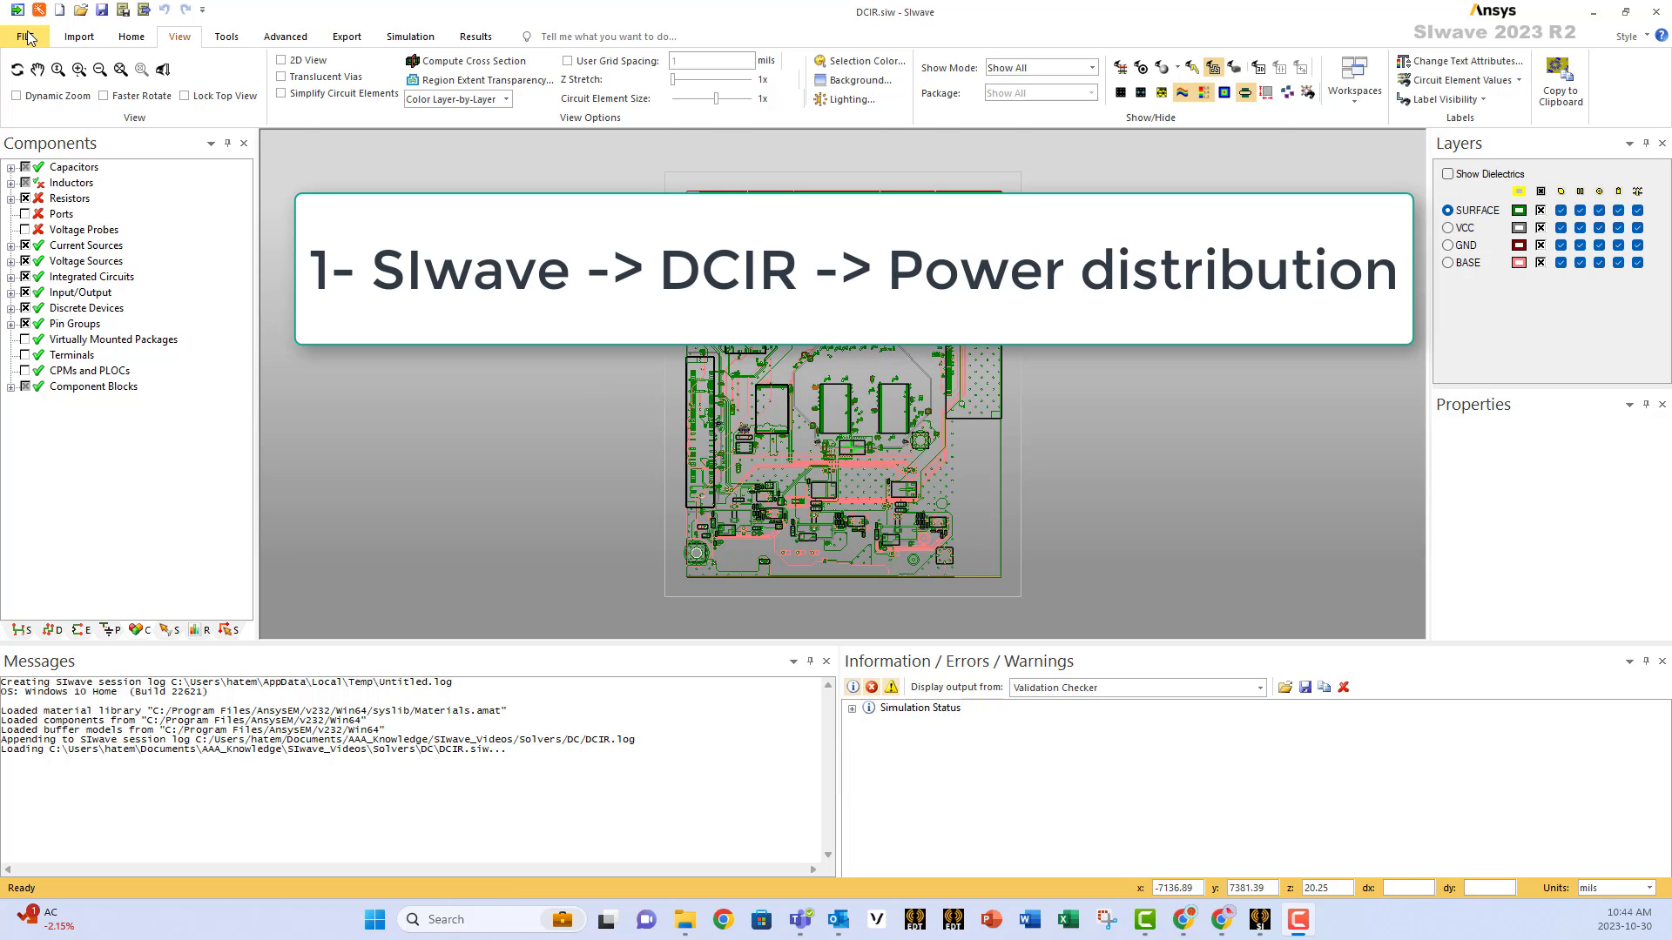
Bring up SIwave's project start page with DCIR.siw loaded.
left_click(21, 36)
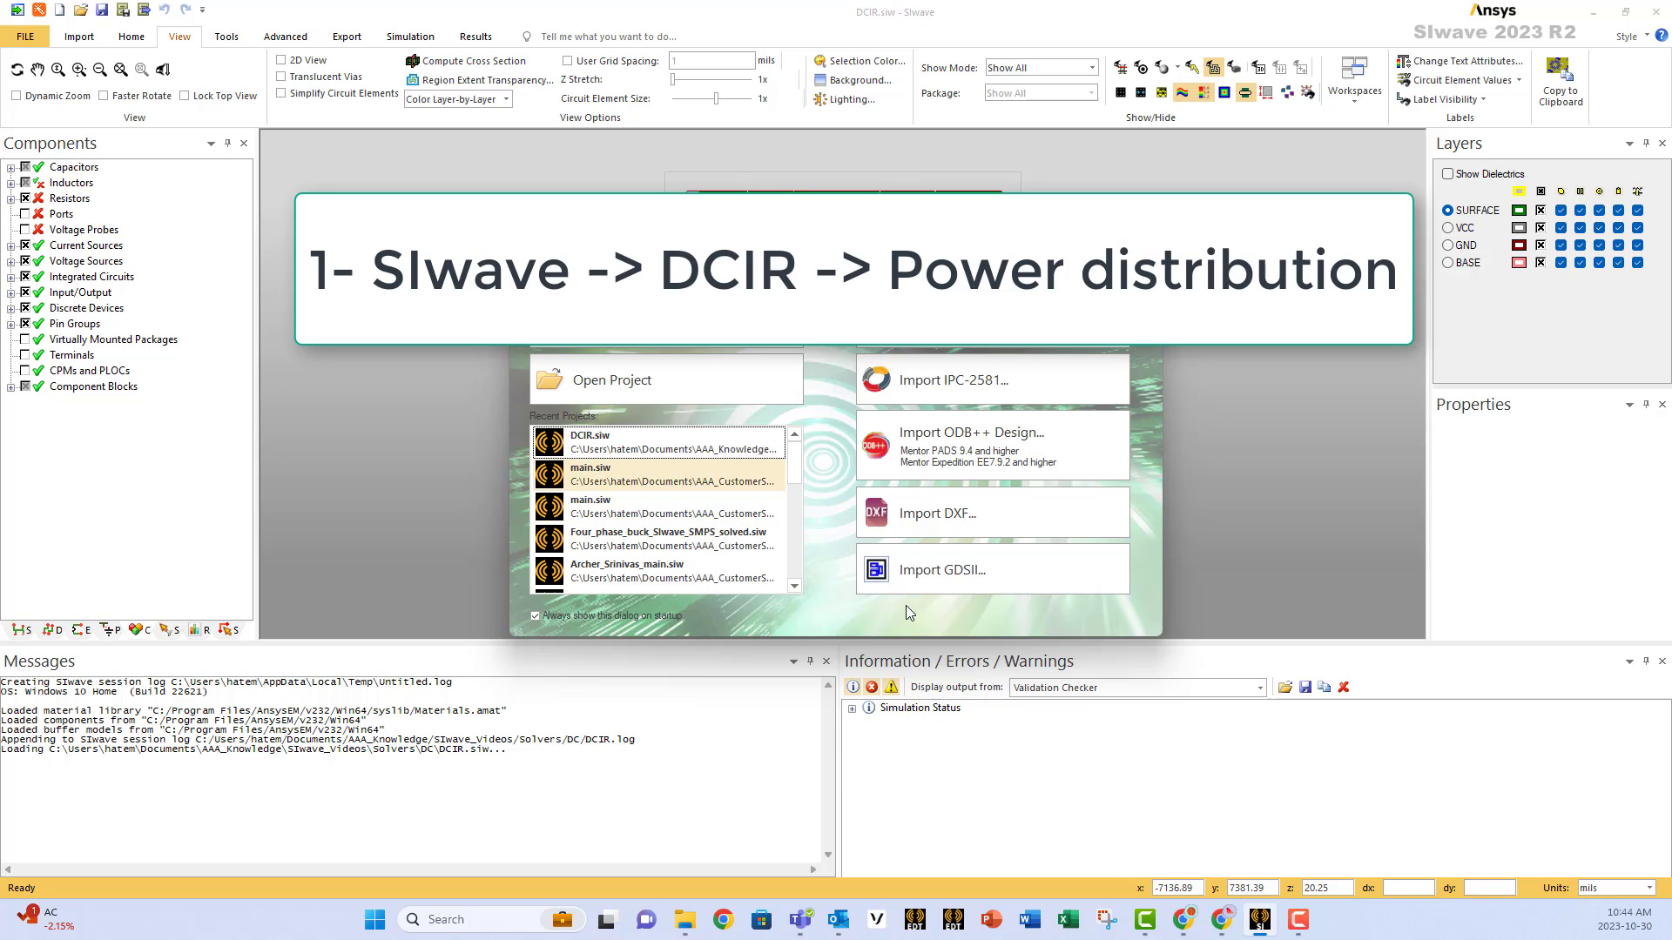
mouse_move(951, 540)
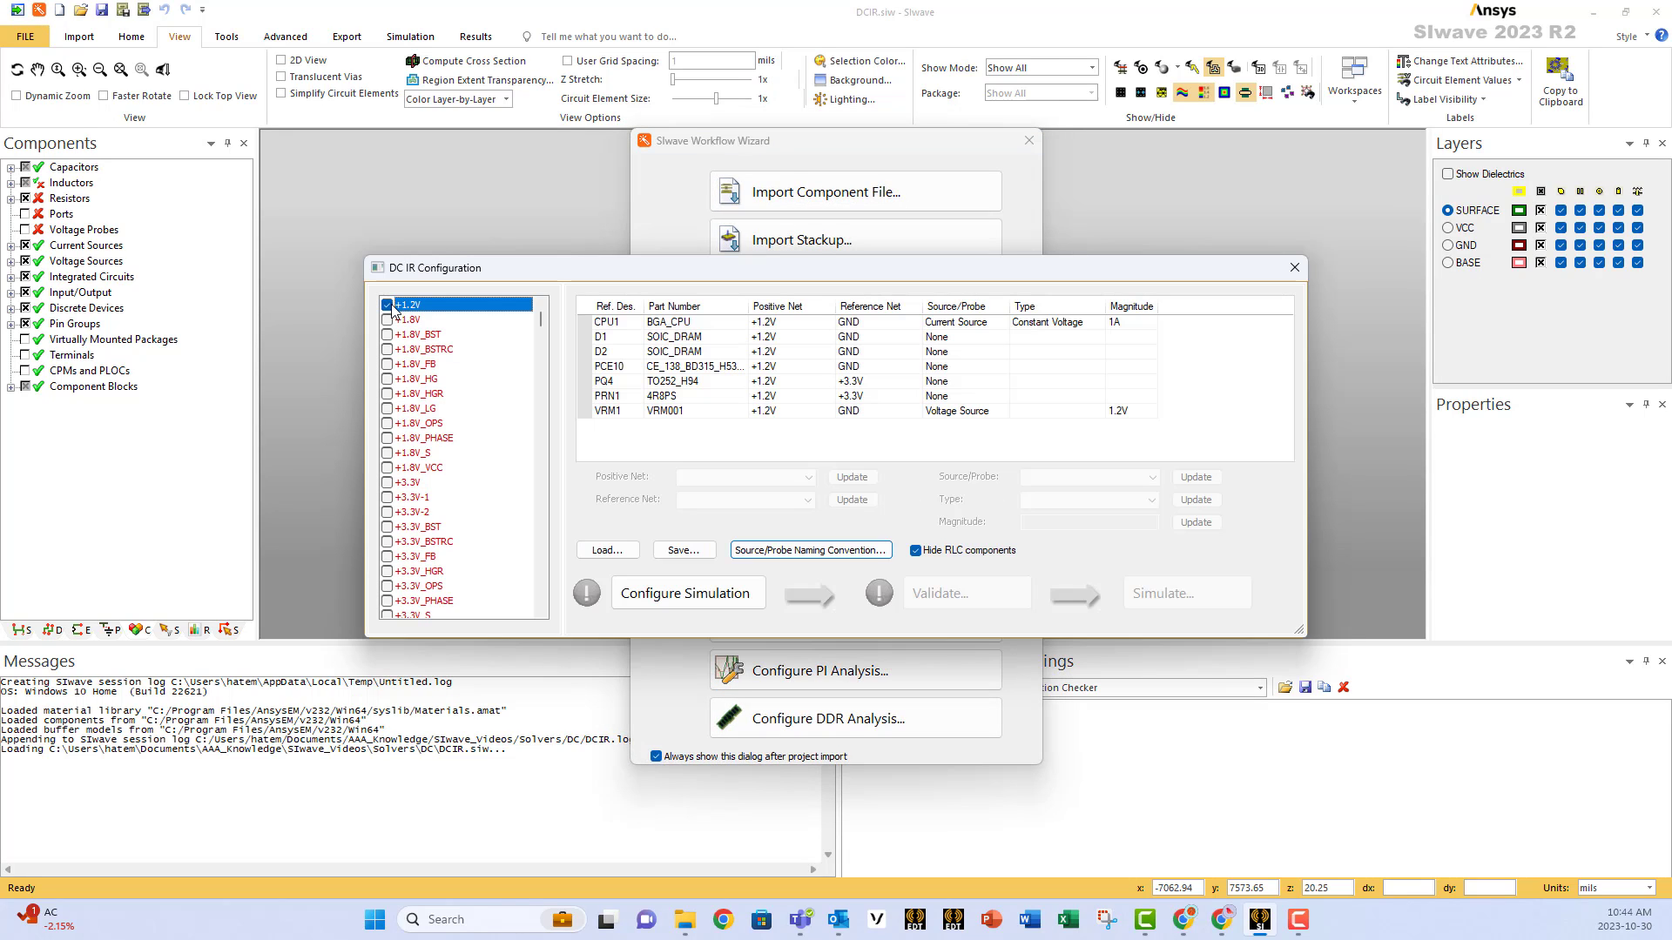
mouse_move(281, 315)
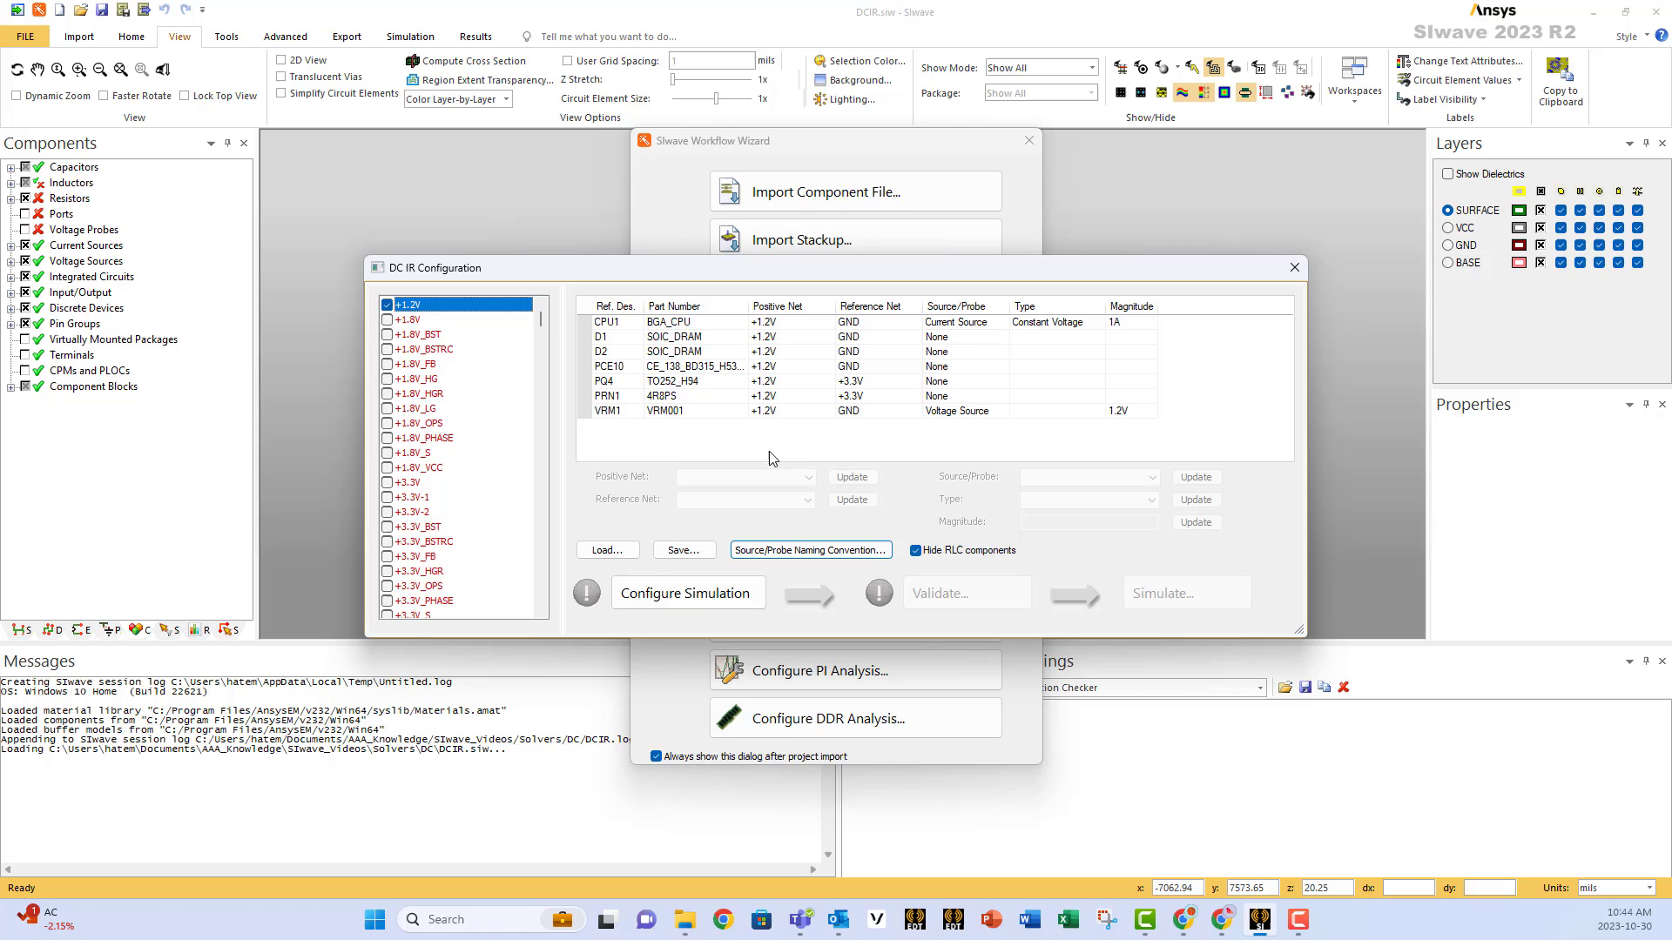
mouse_move(593, 451)
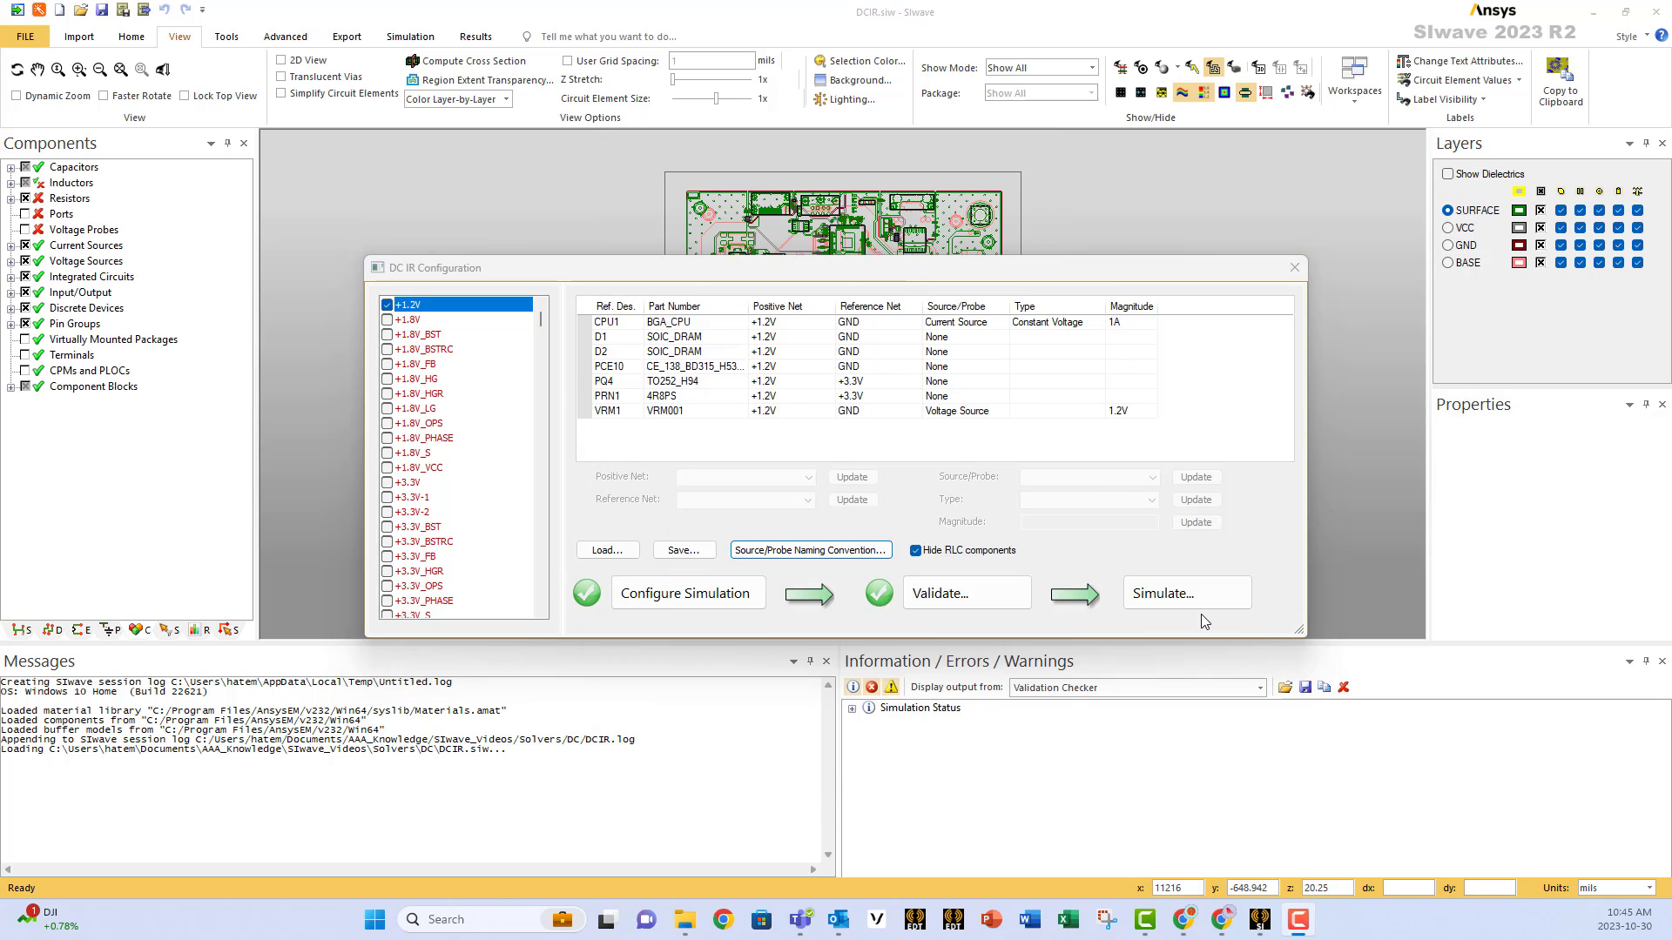
Run the validated +1.2V DC IR simulation and start an Icepak thermal setup.
left_click(1186, 593)
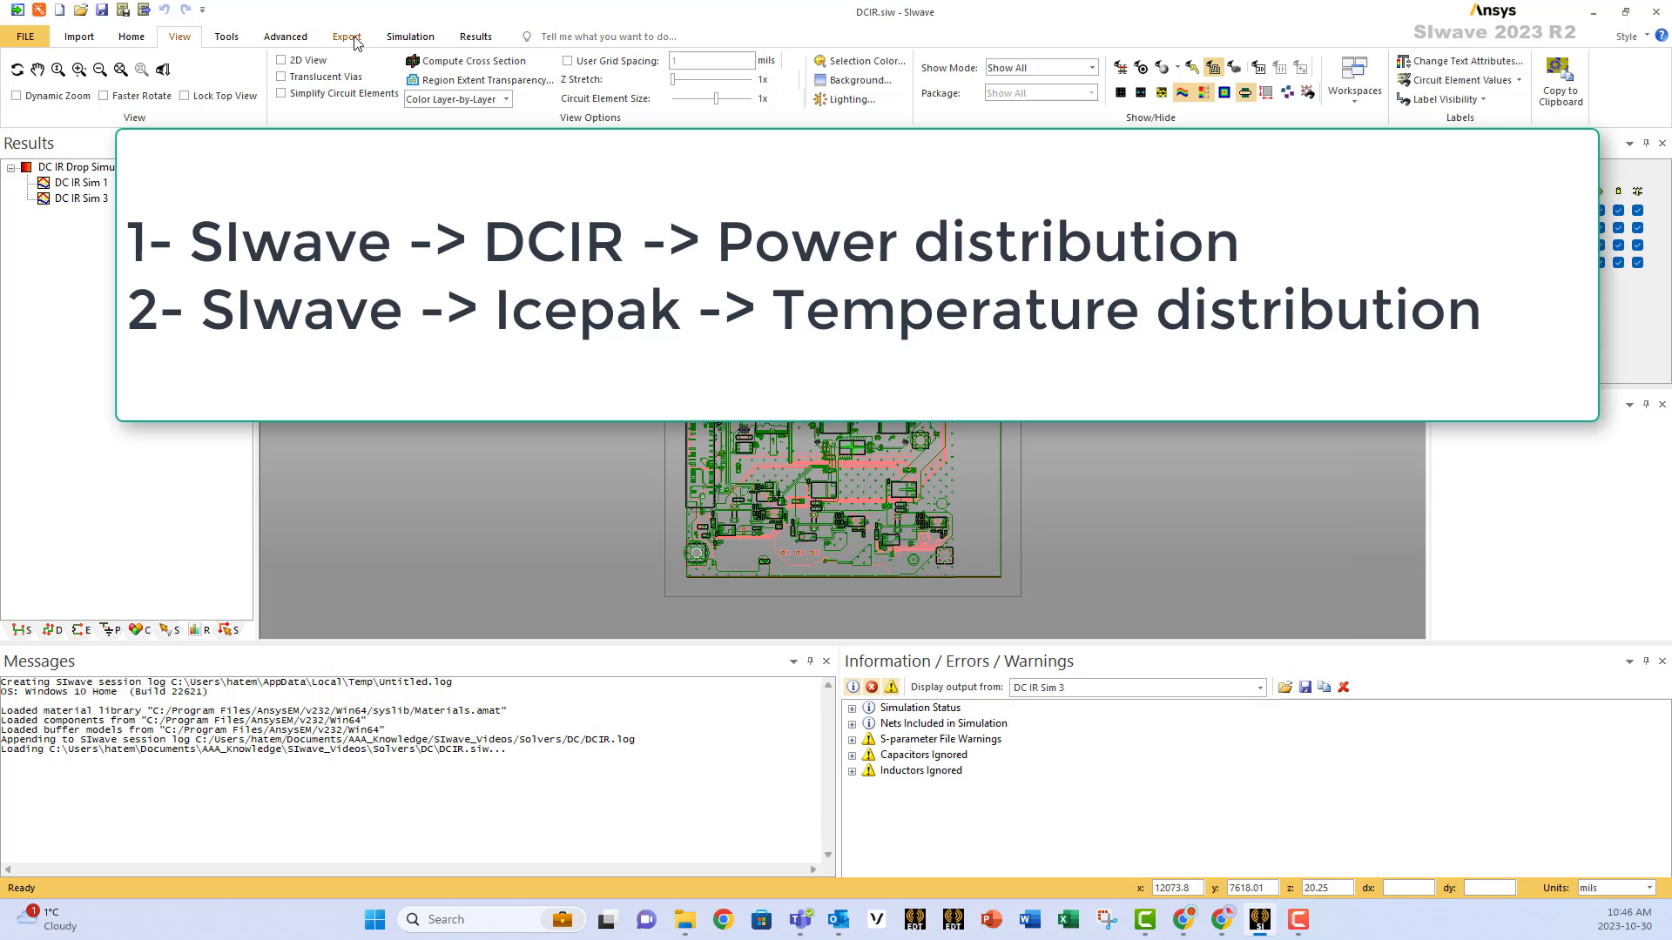
left_click(410, 35)
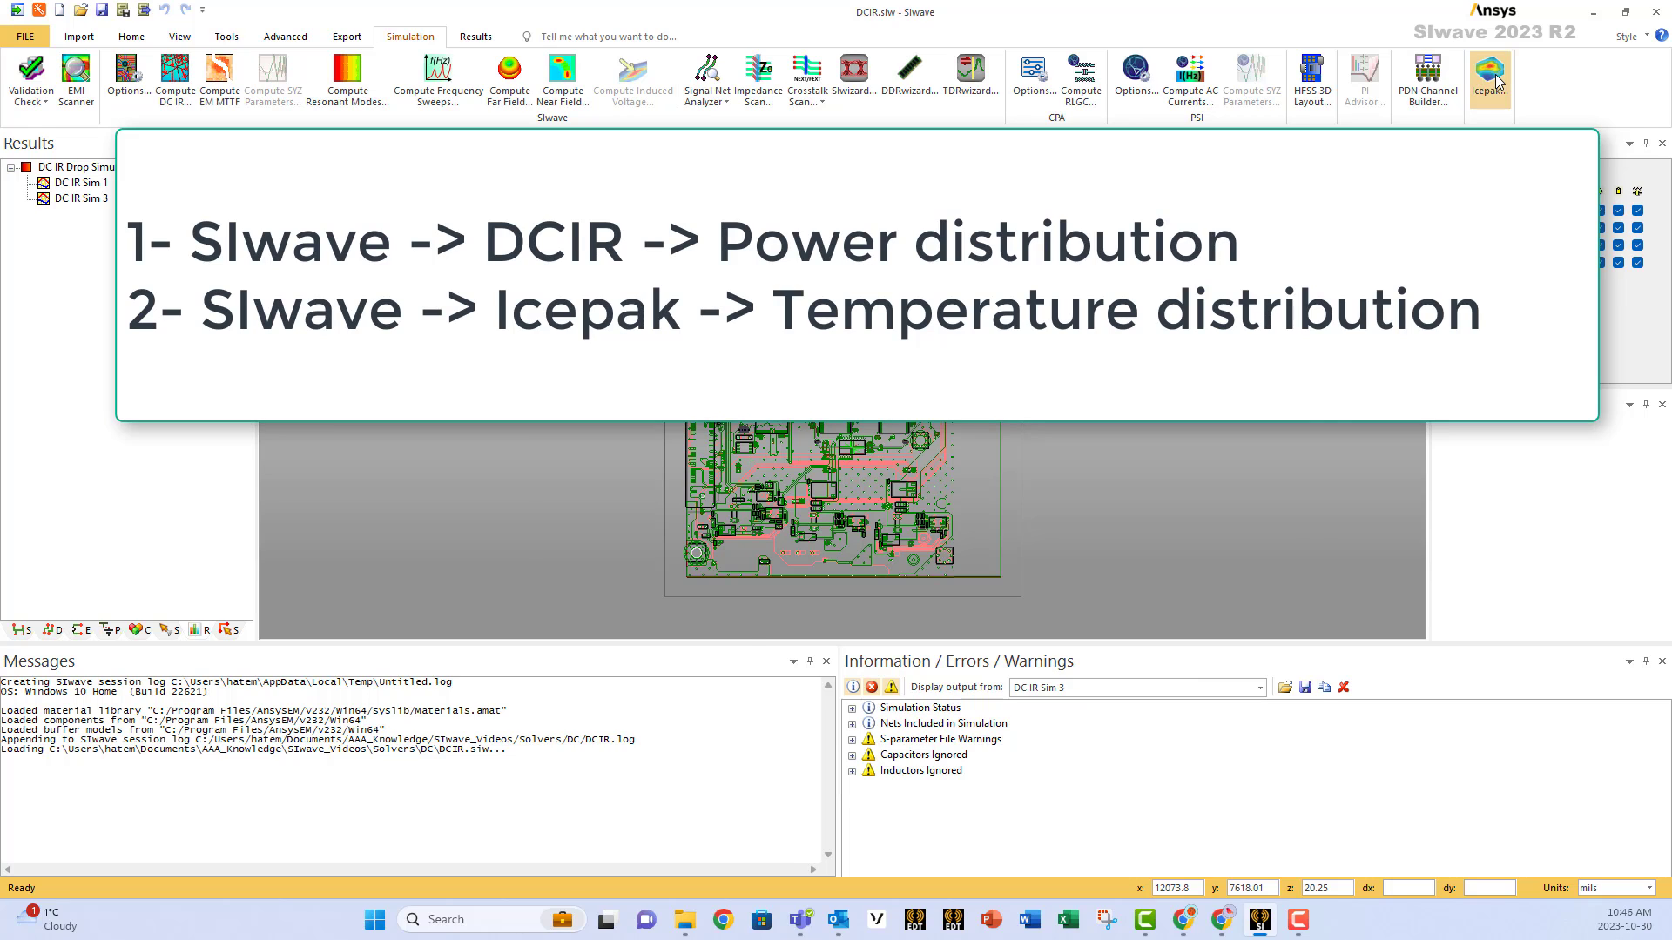
left_click(1490, 68)
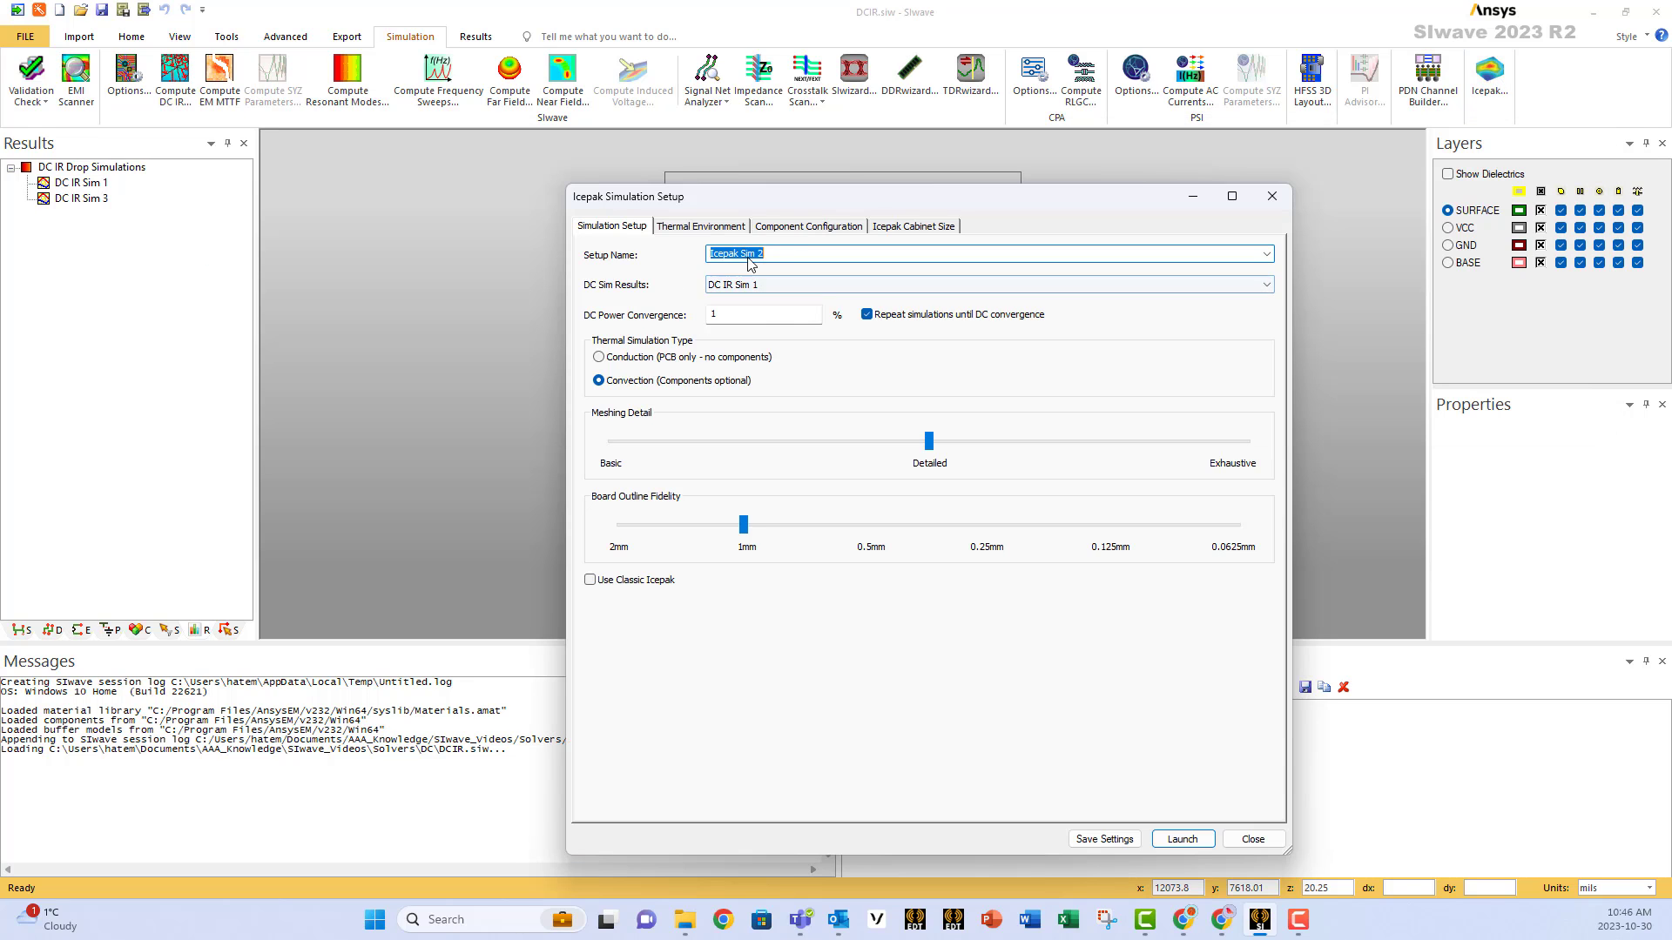
mouse_move(701, 298)
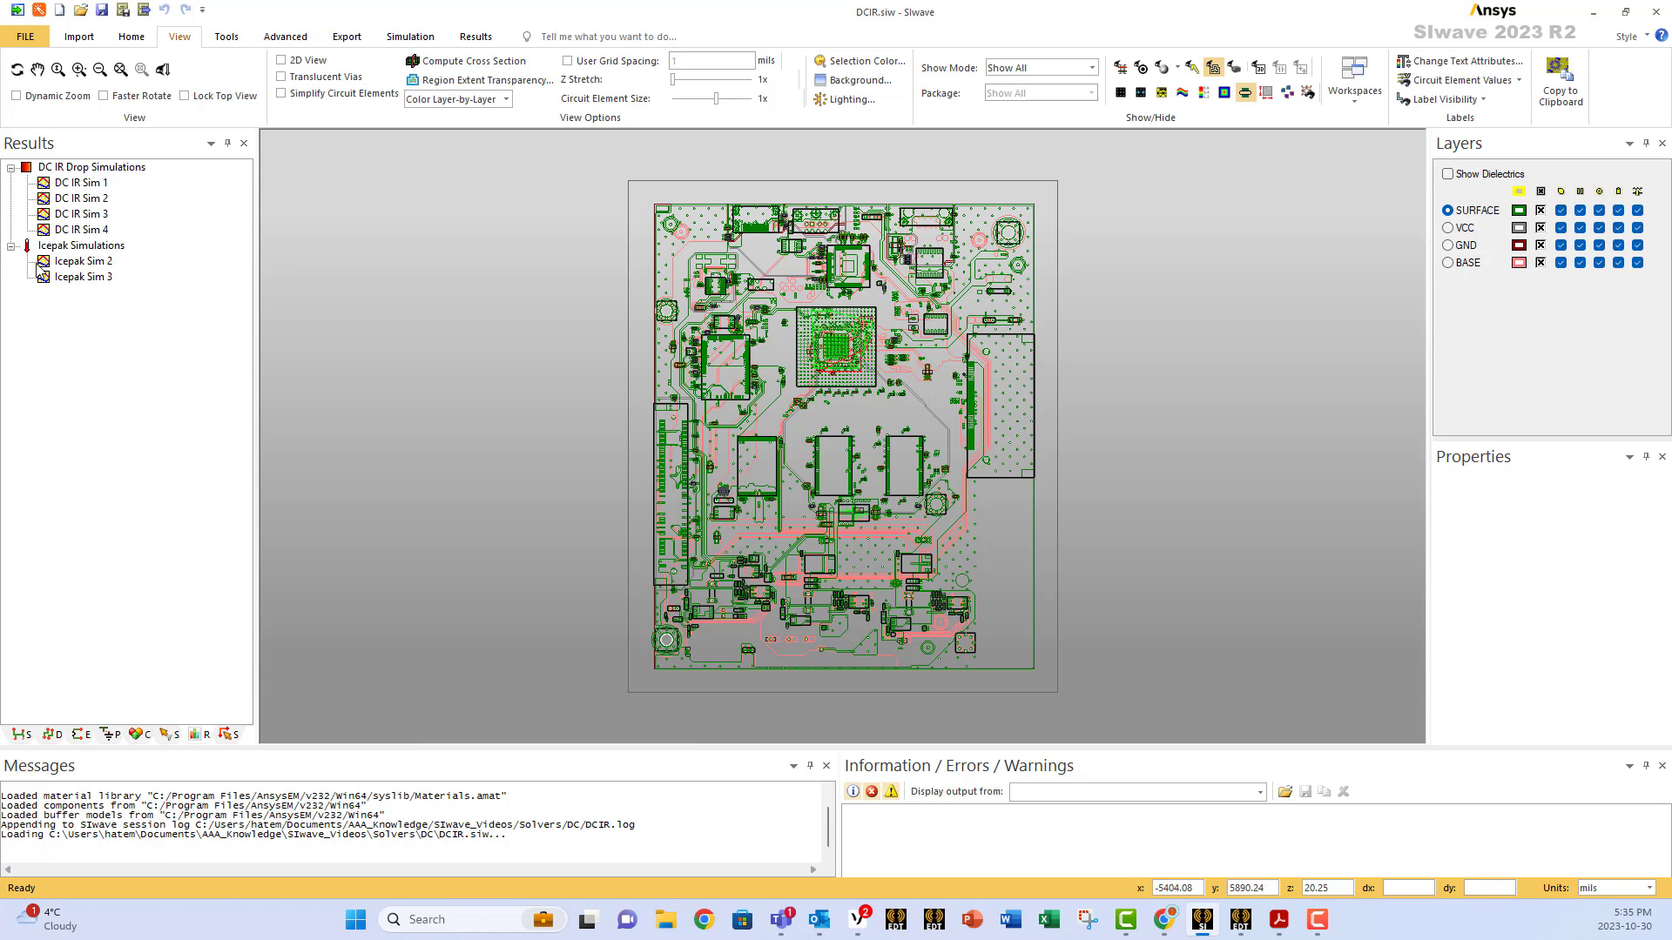
mouse_move(81, 283)
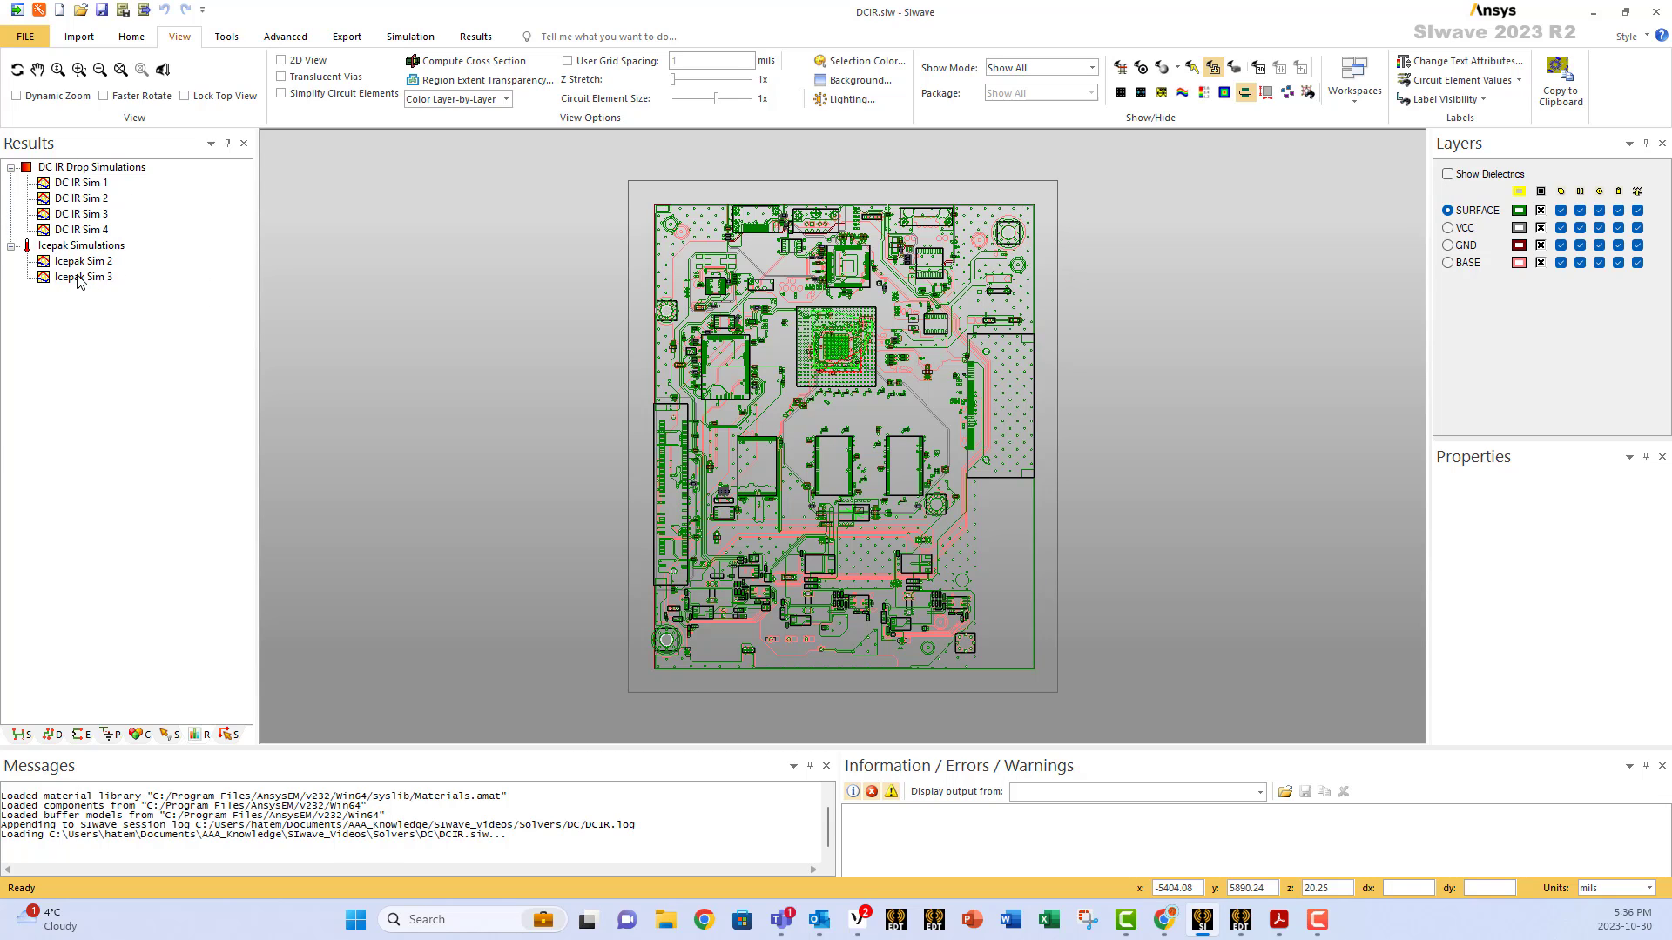
Open the Icepak Sim 3 result as a project in Icepak.
right_click(81, 277)
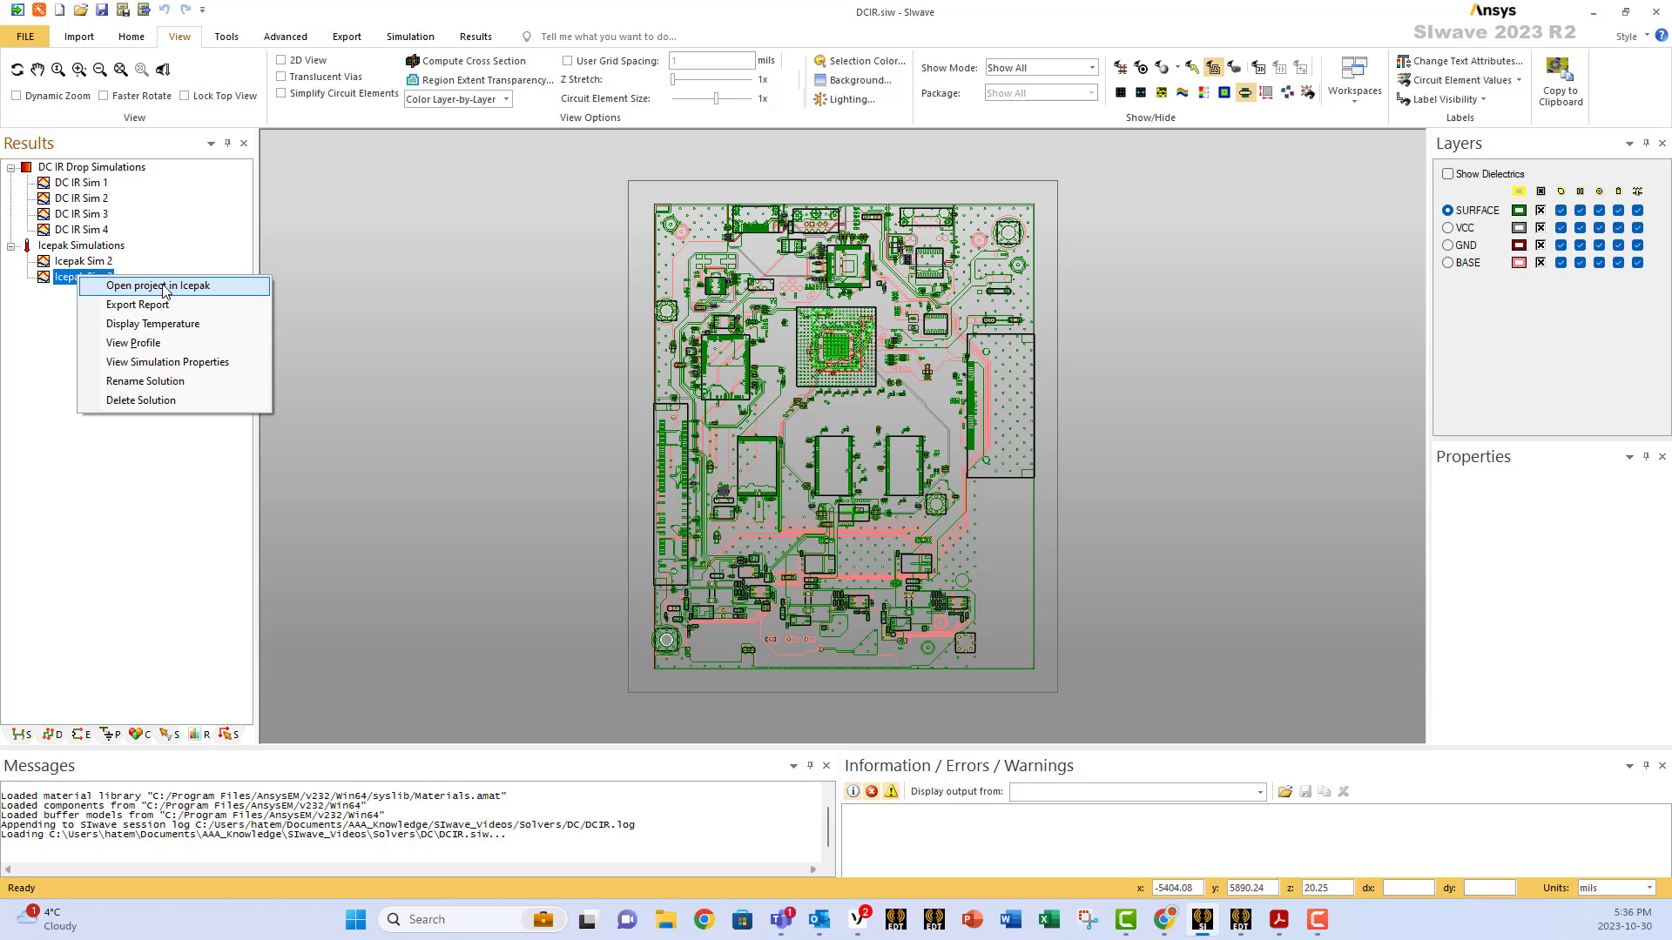
left_click(155, 286)
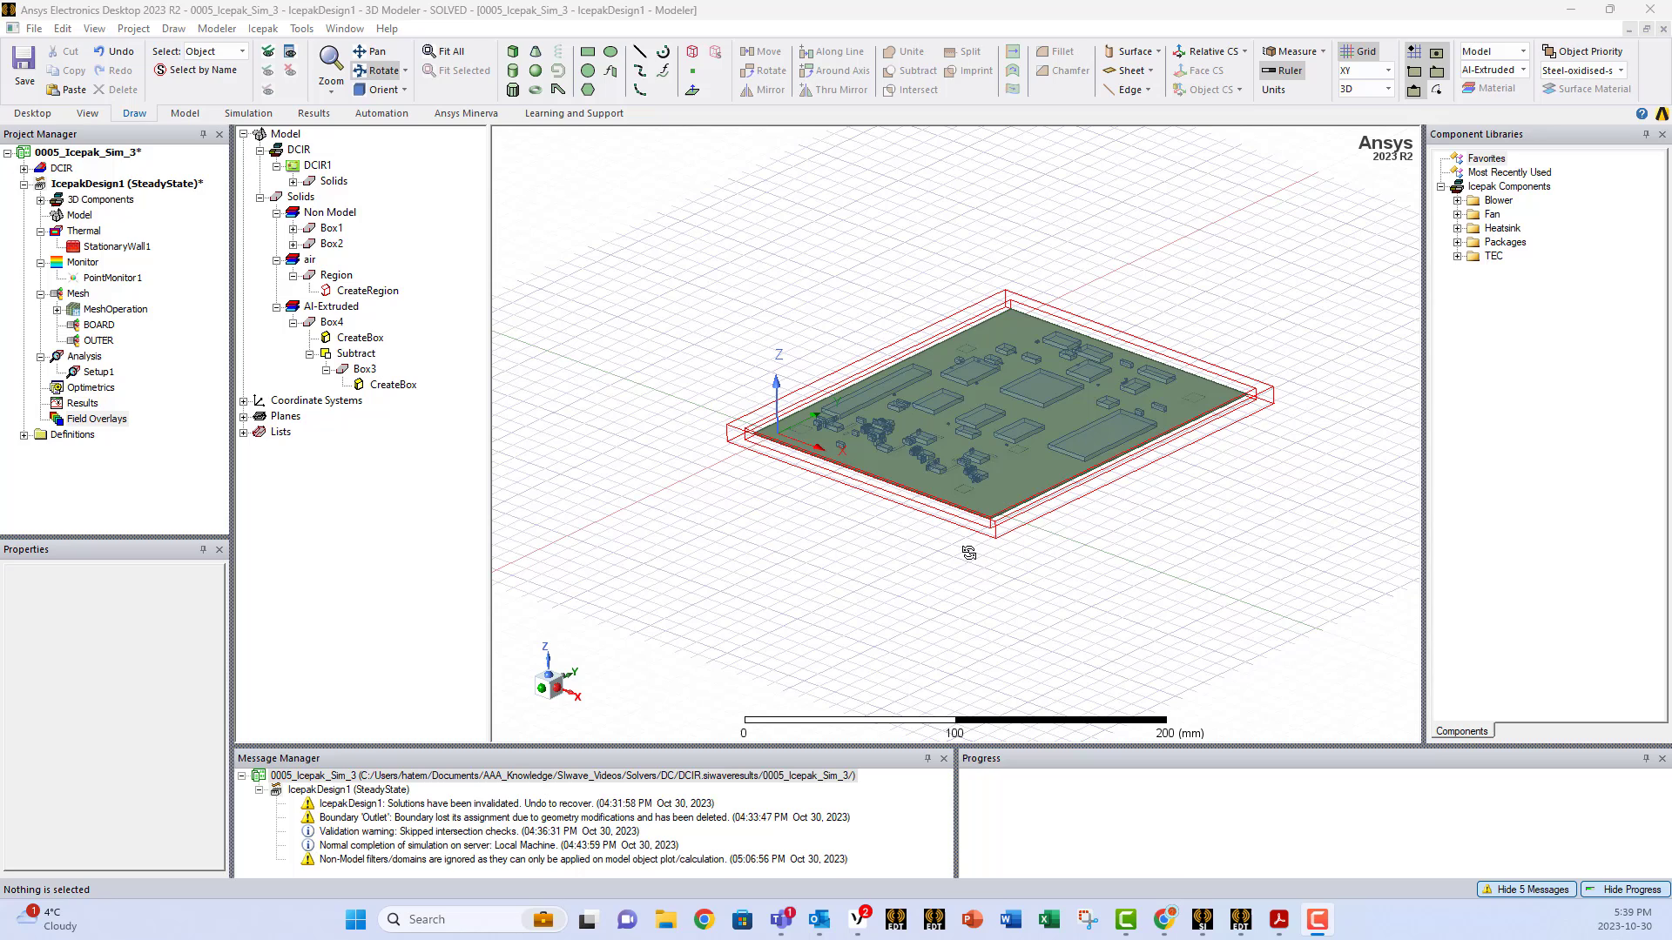
mouse_move(756, 443)
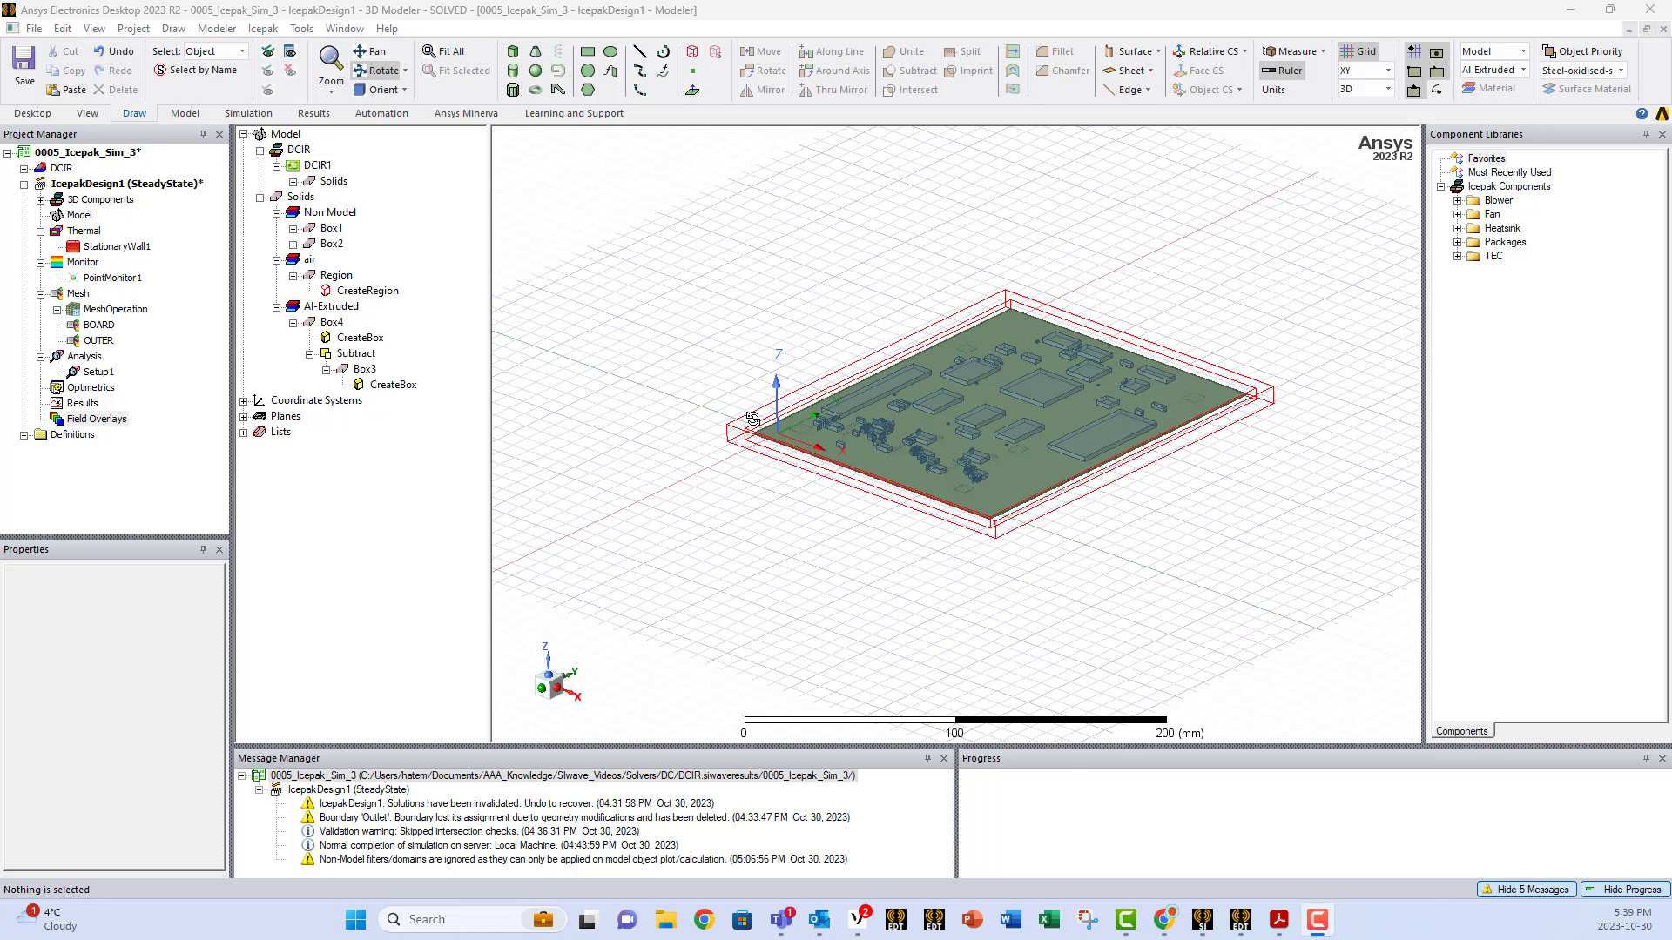
mouse_move(526, 315)
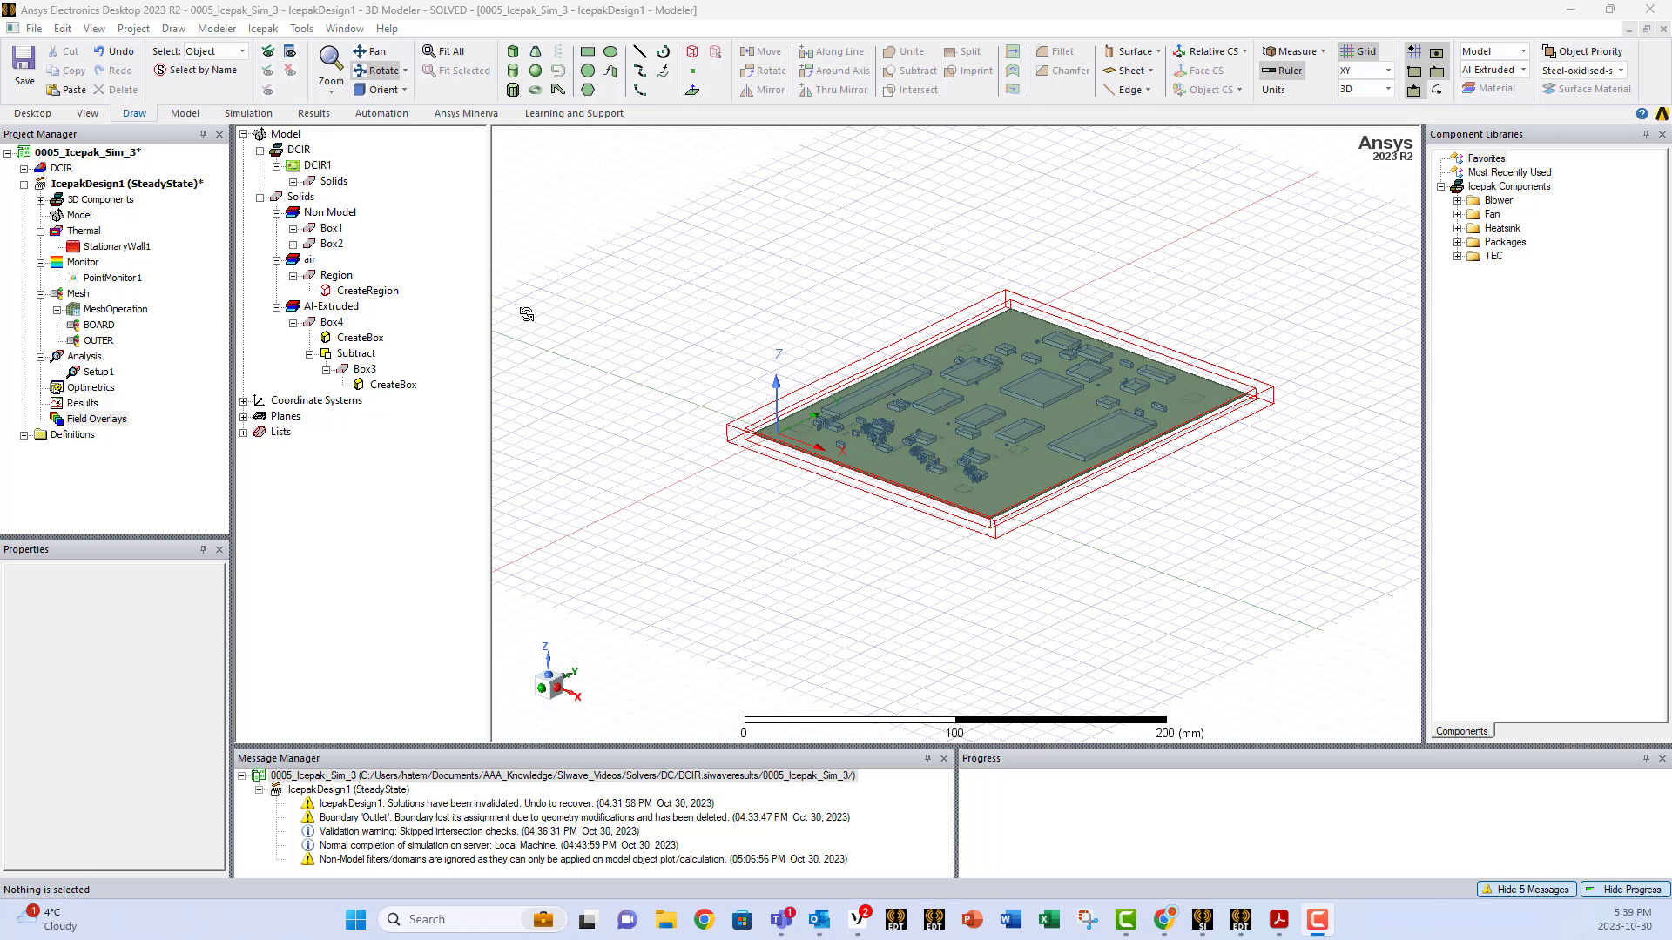
mouse_move(857, 541)
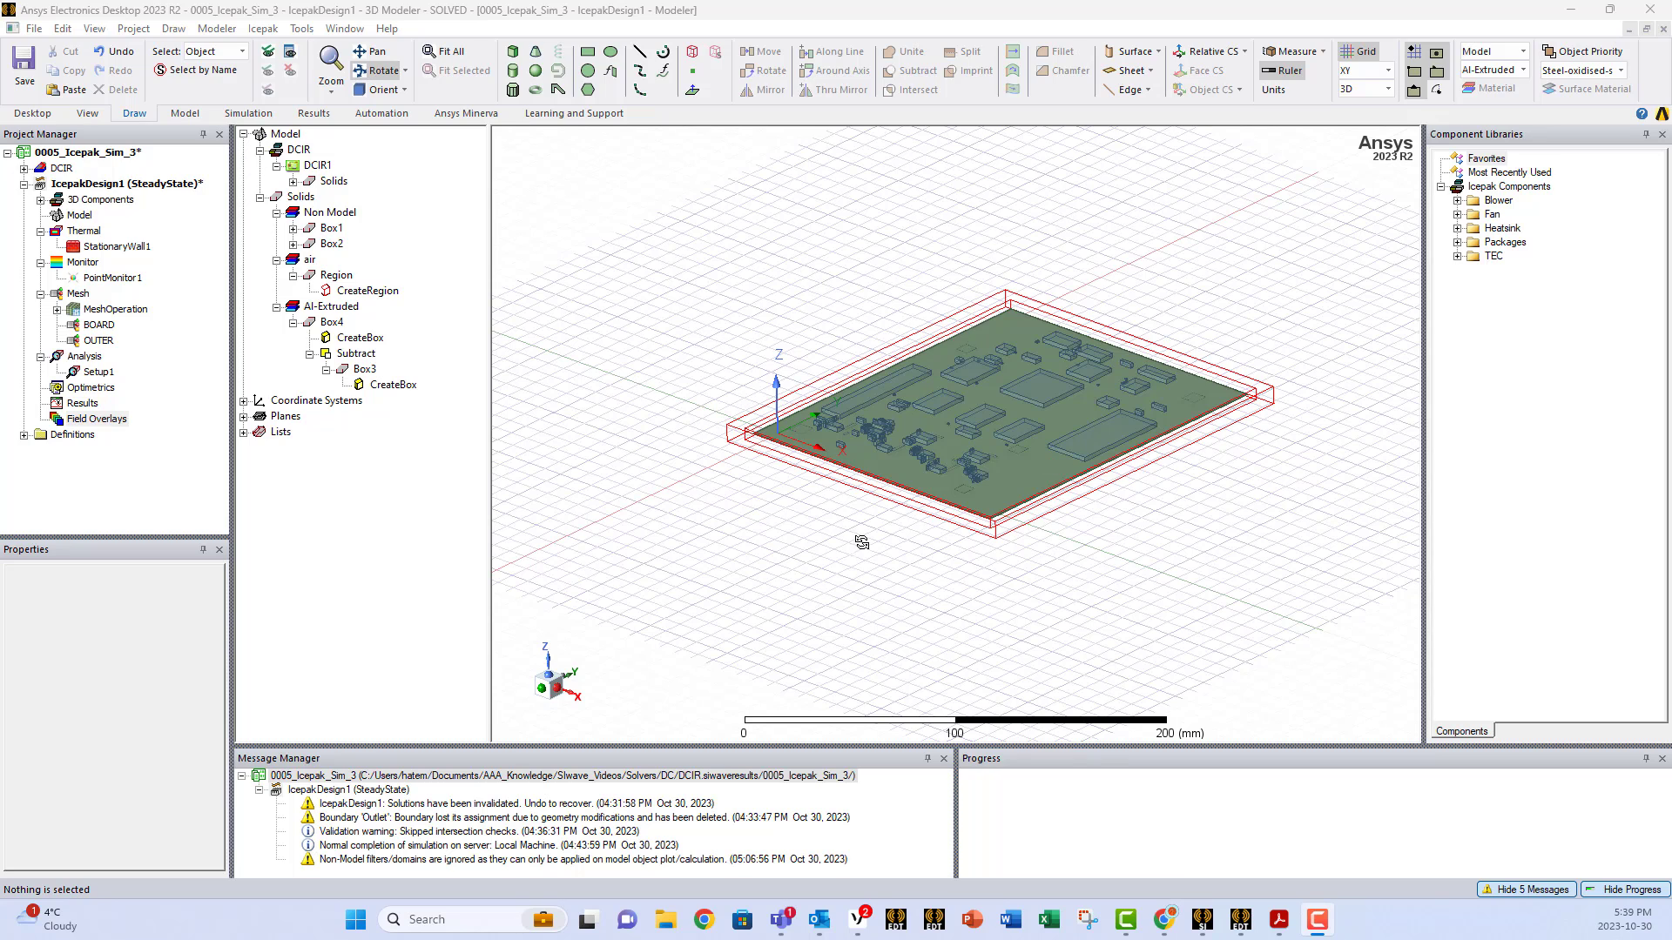
mouse_move(793, 597)
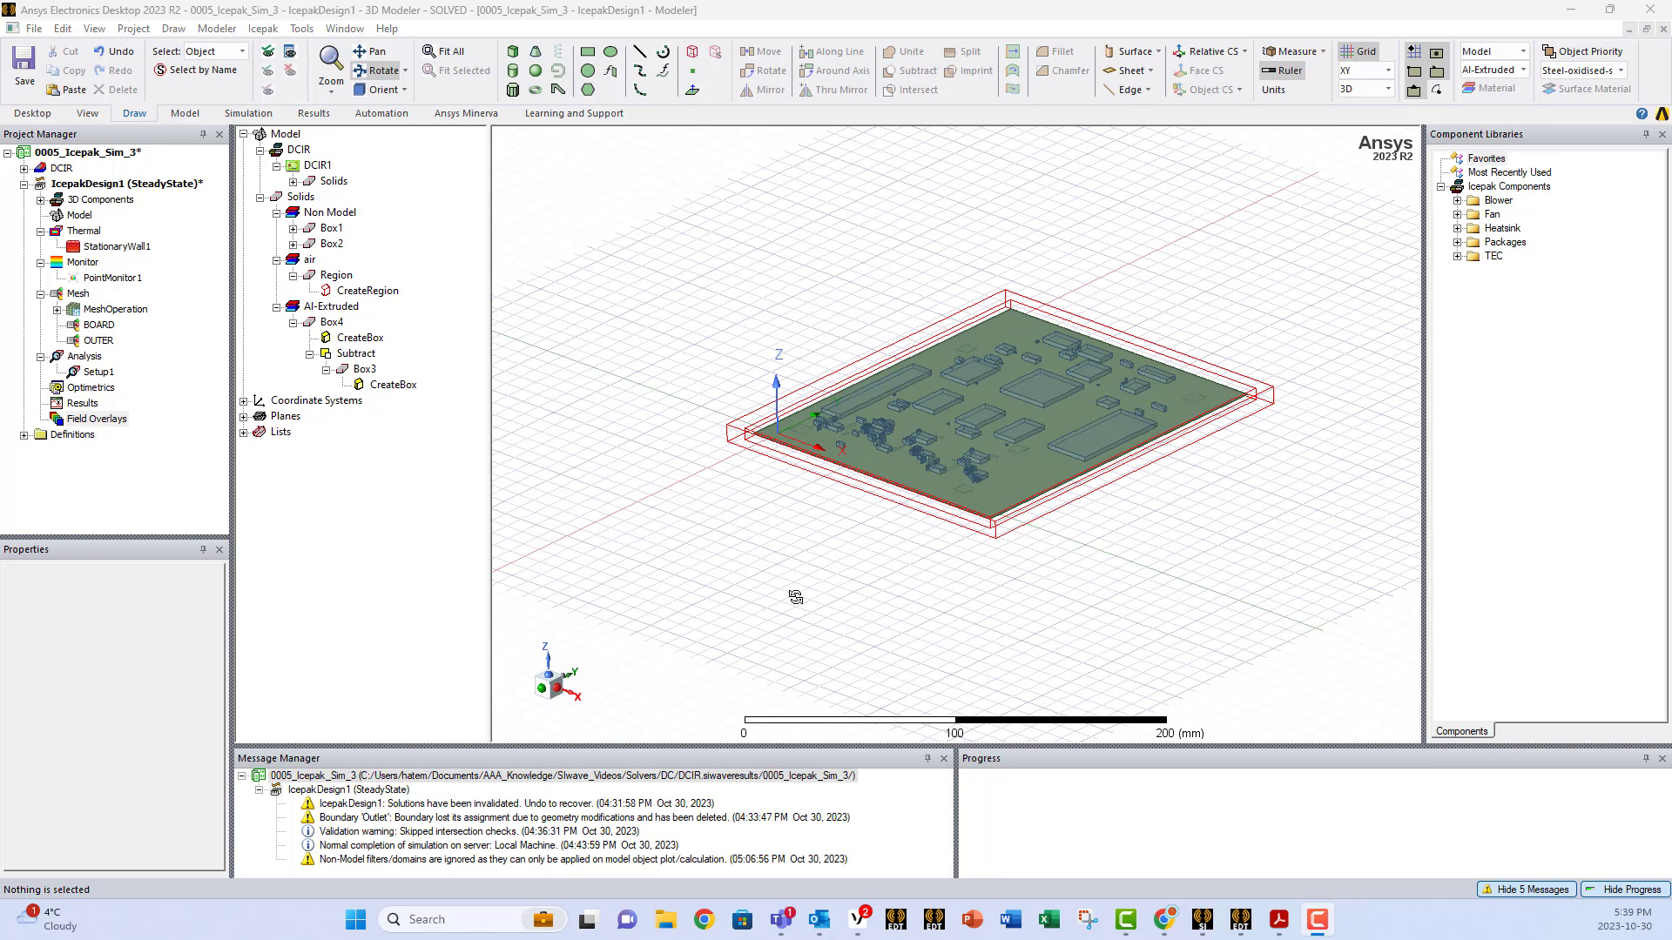
mouse_move(734, 426)
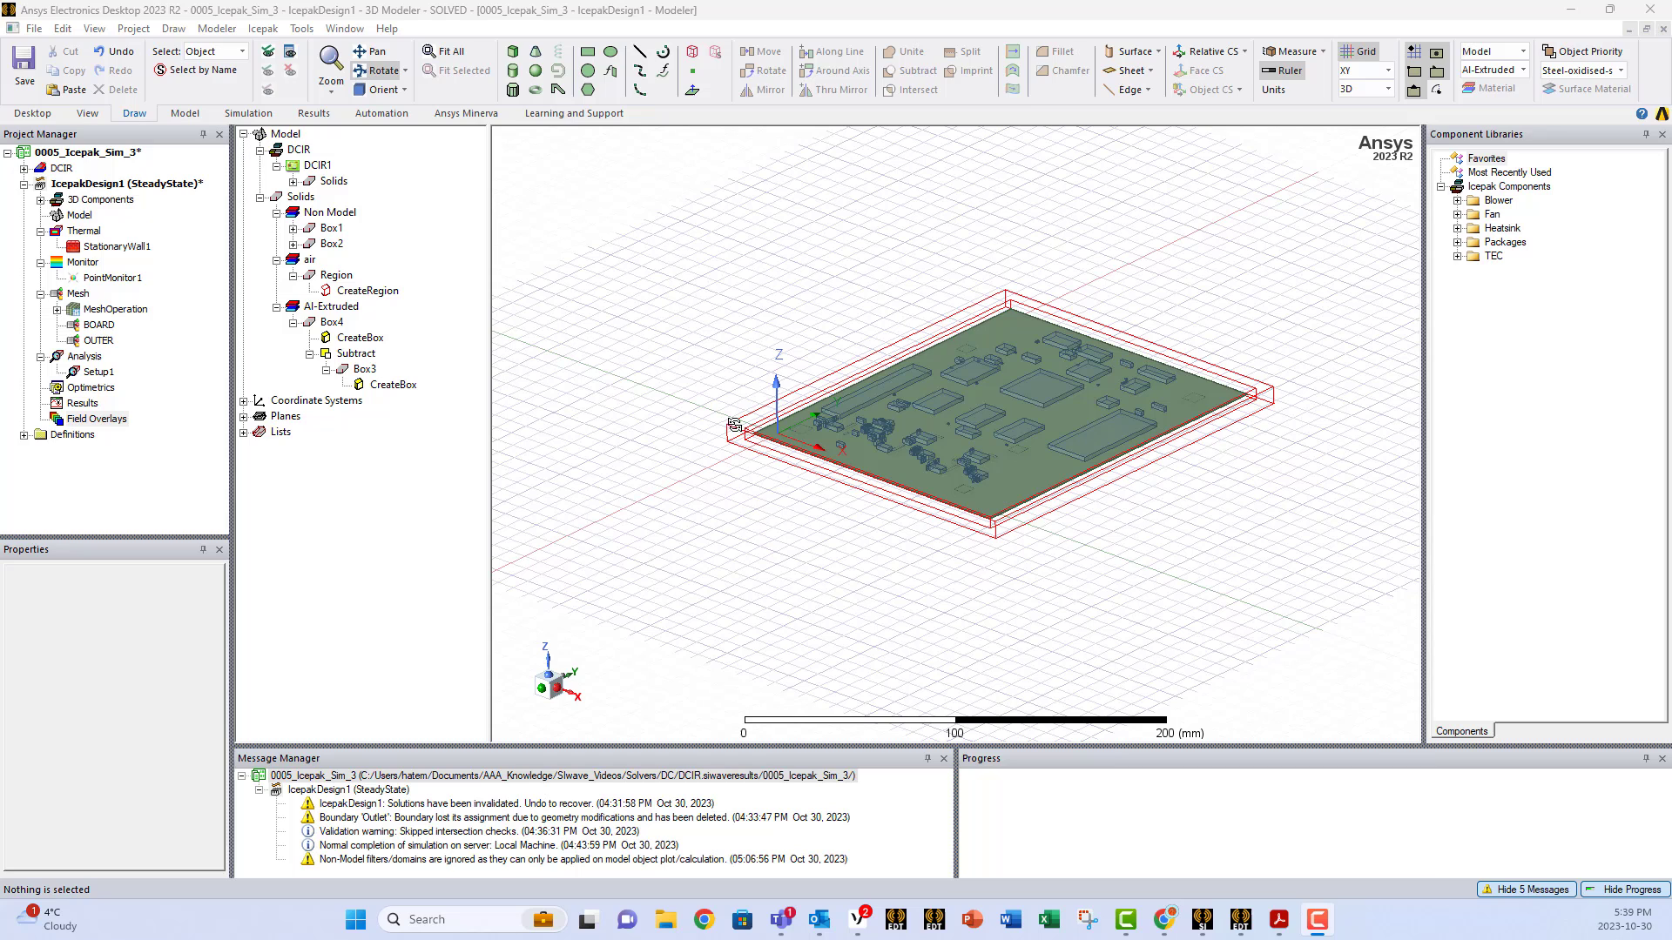
mouse_move(1321, 436)
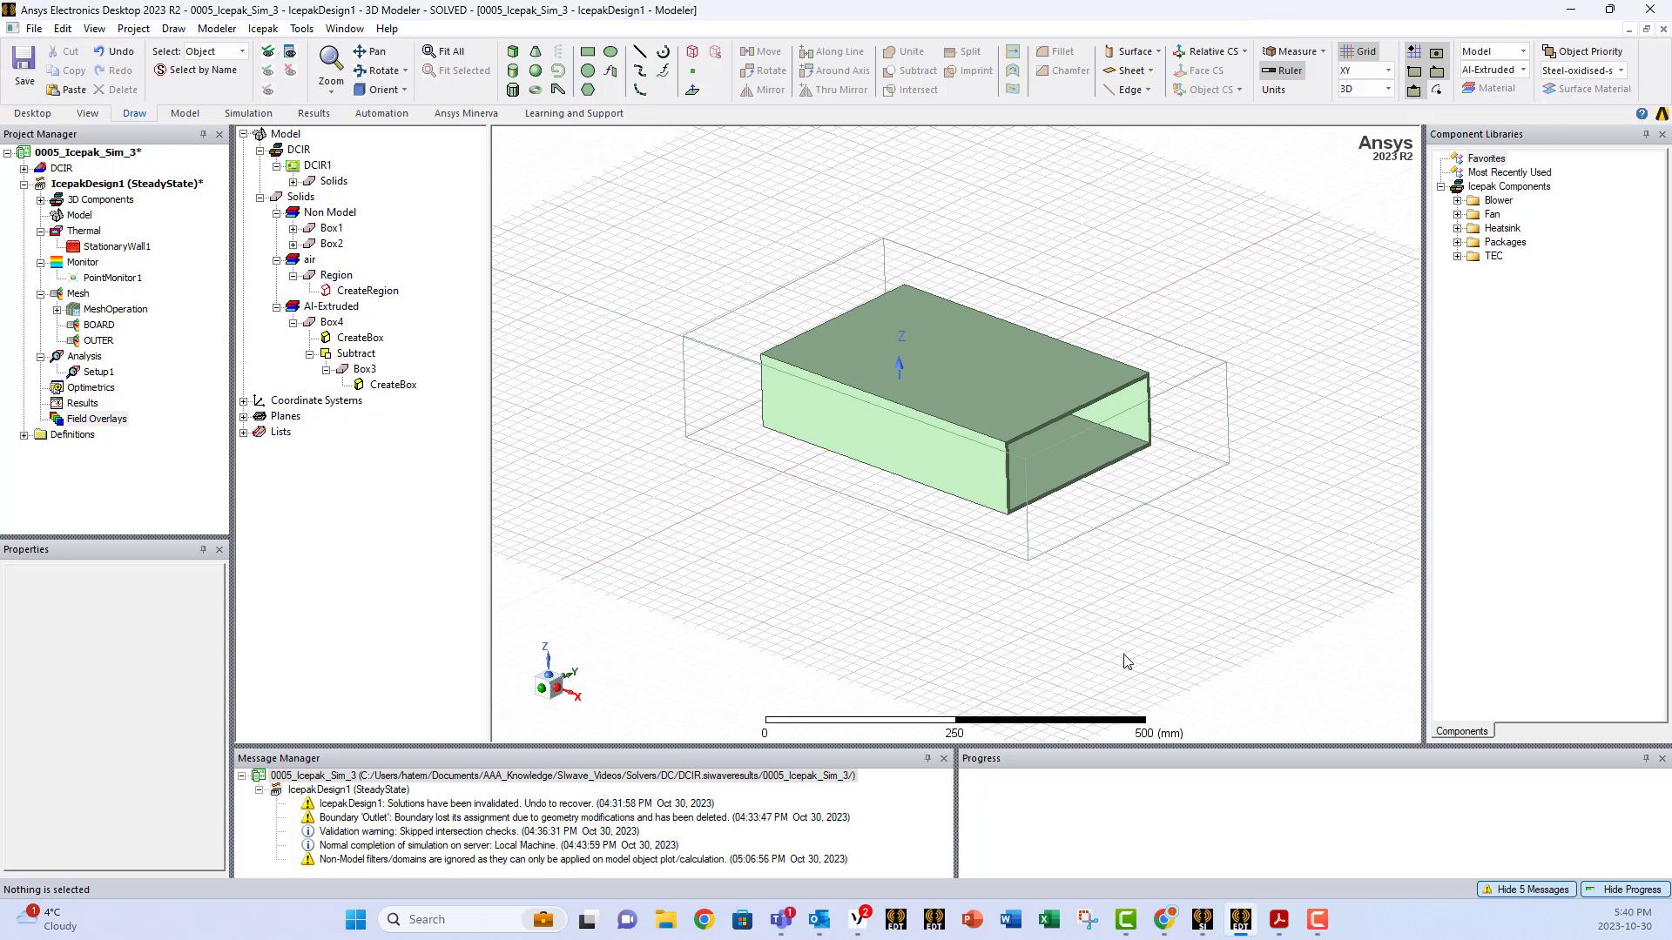
mouse_move(1304, 464)
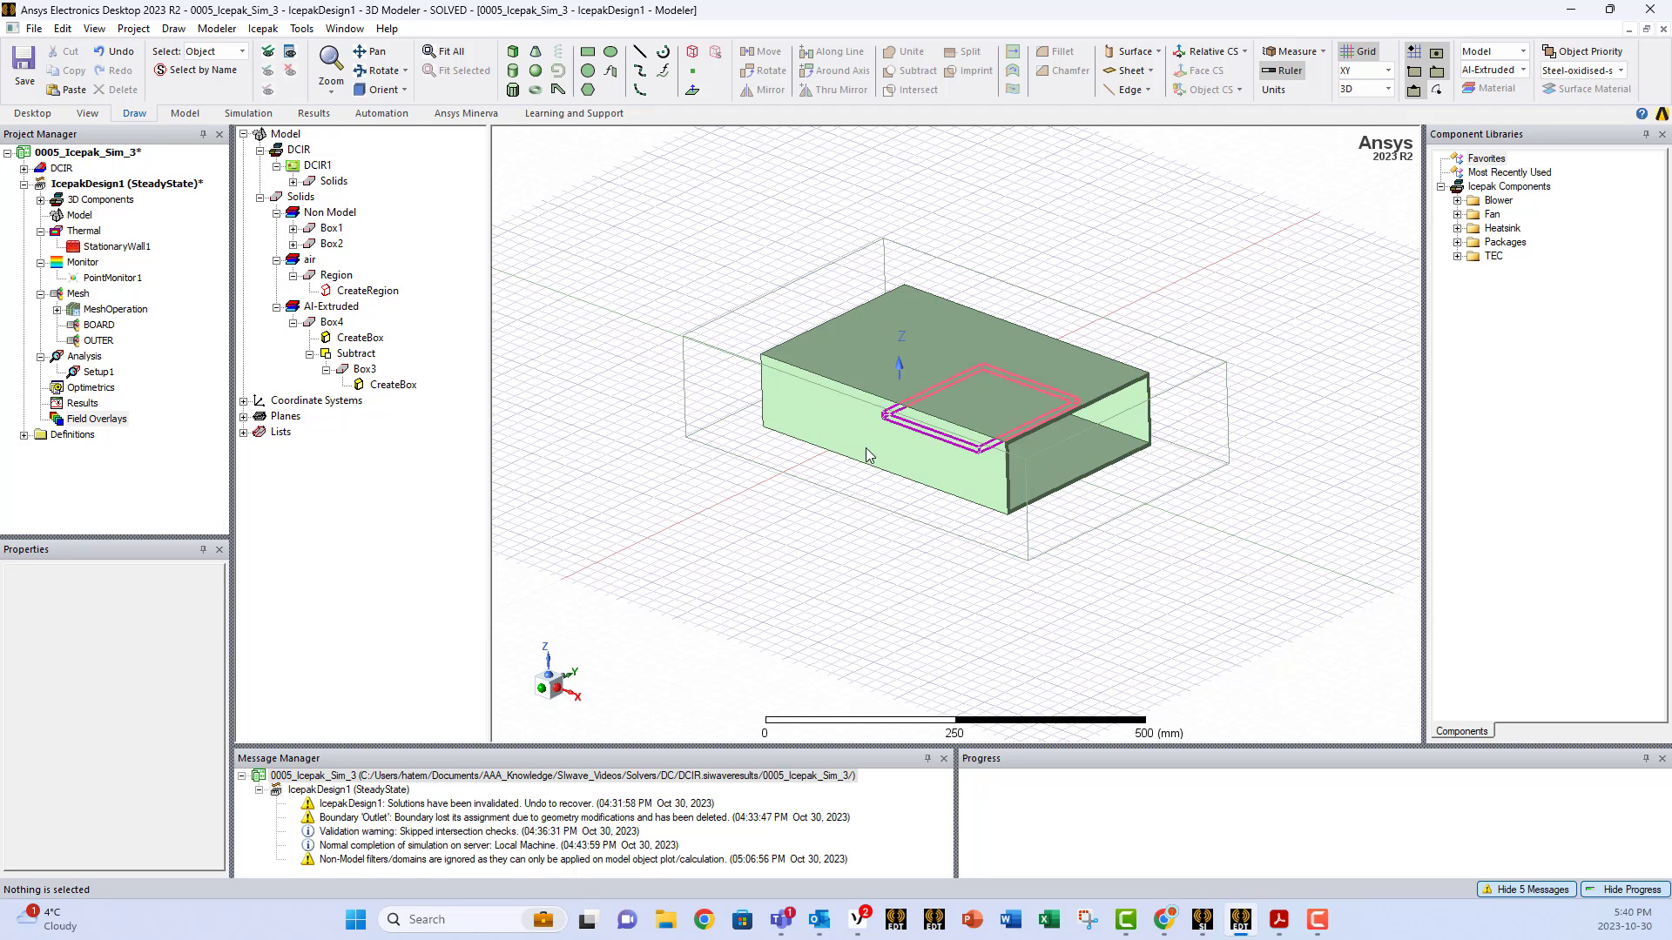
Switch to face selection and pick all six outer enclosure faces.
right_click(867, 454)
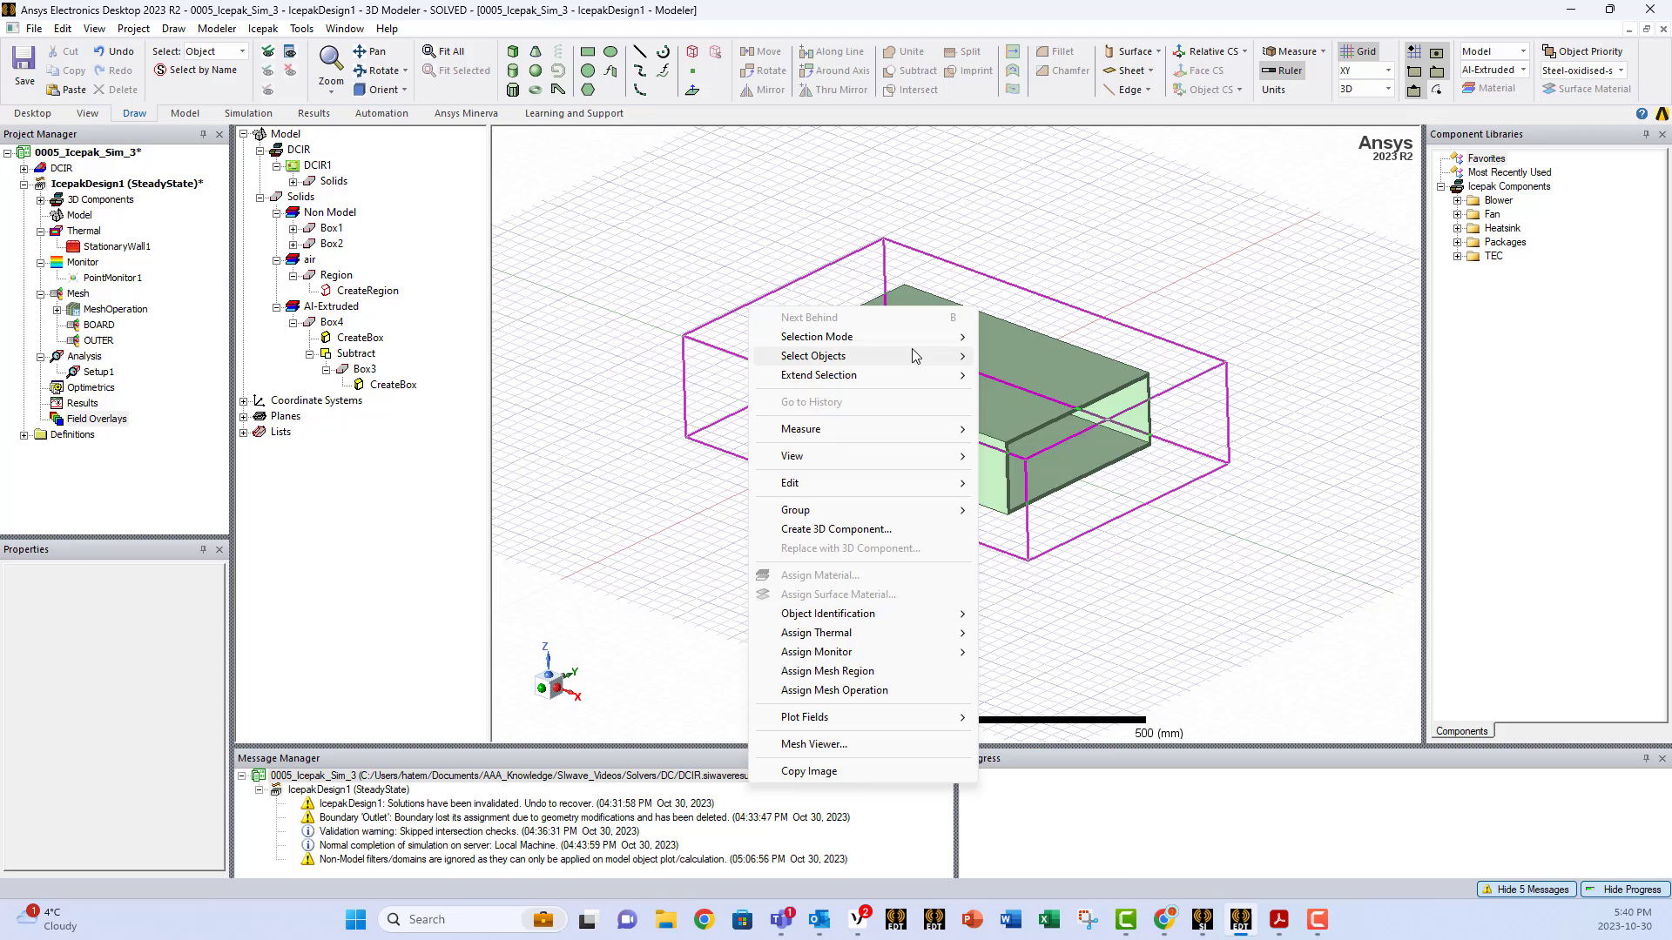
left_click(813, 355)
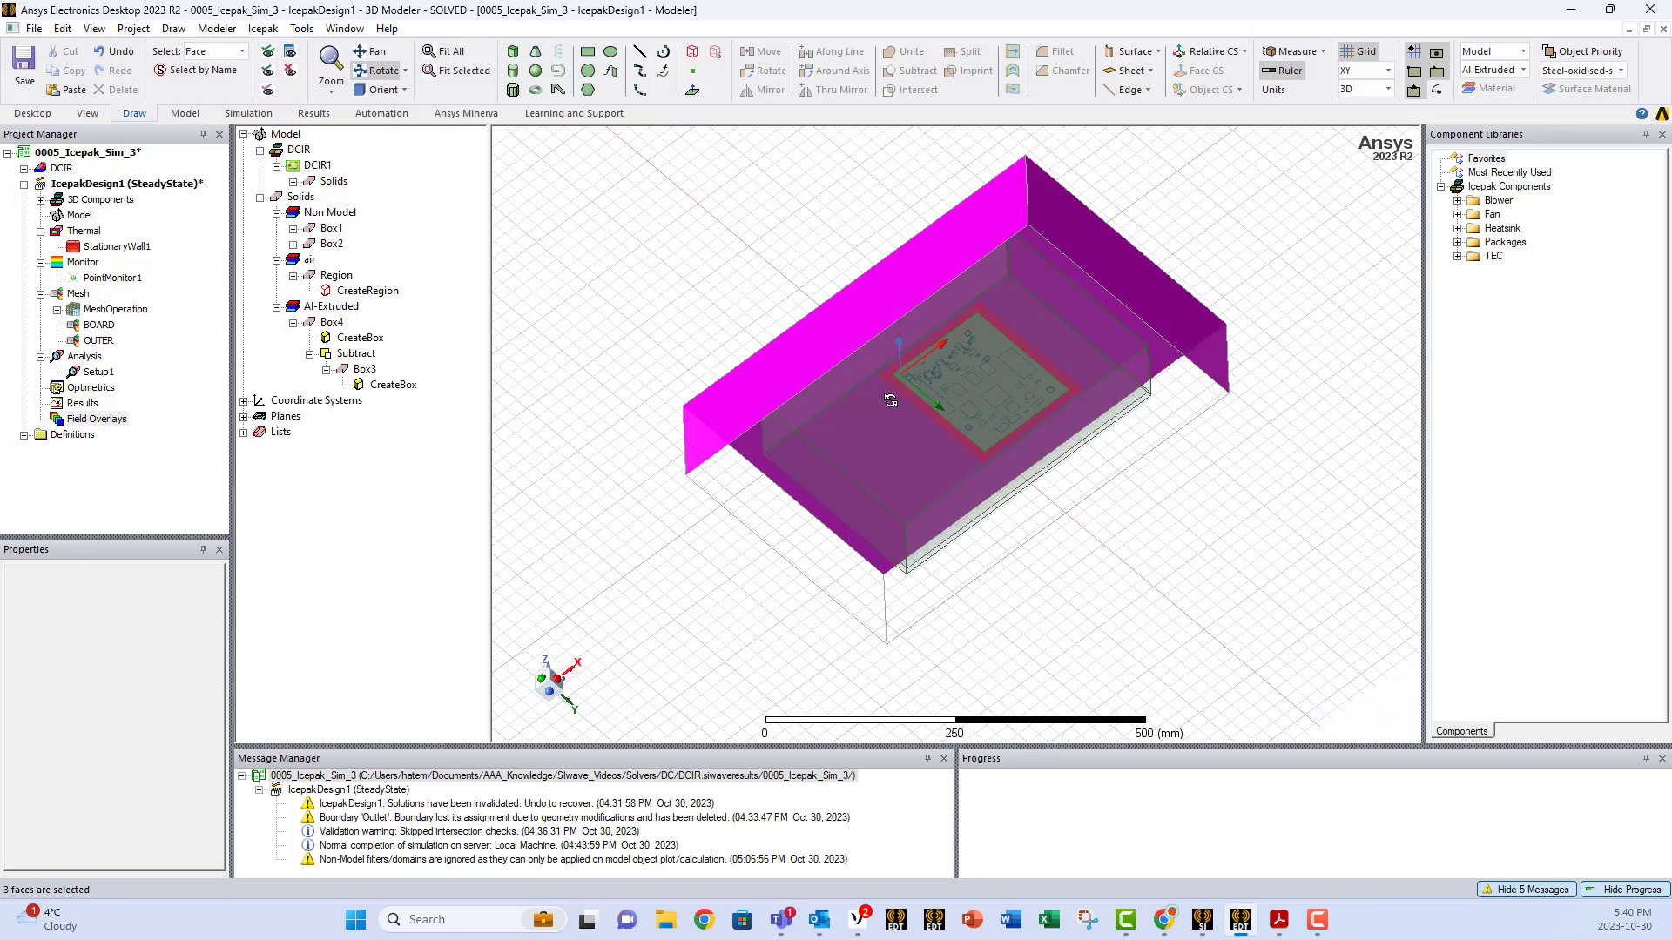
left_click_drag(890, 400, 890, 336)
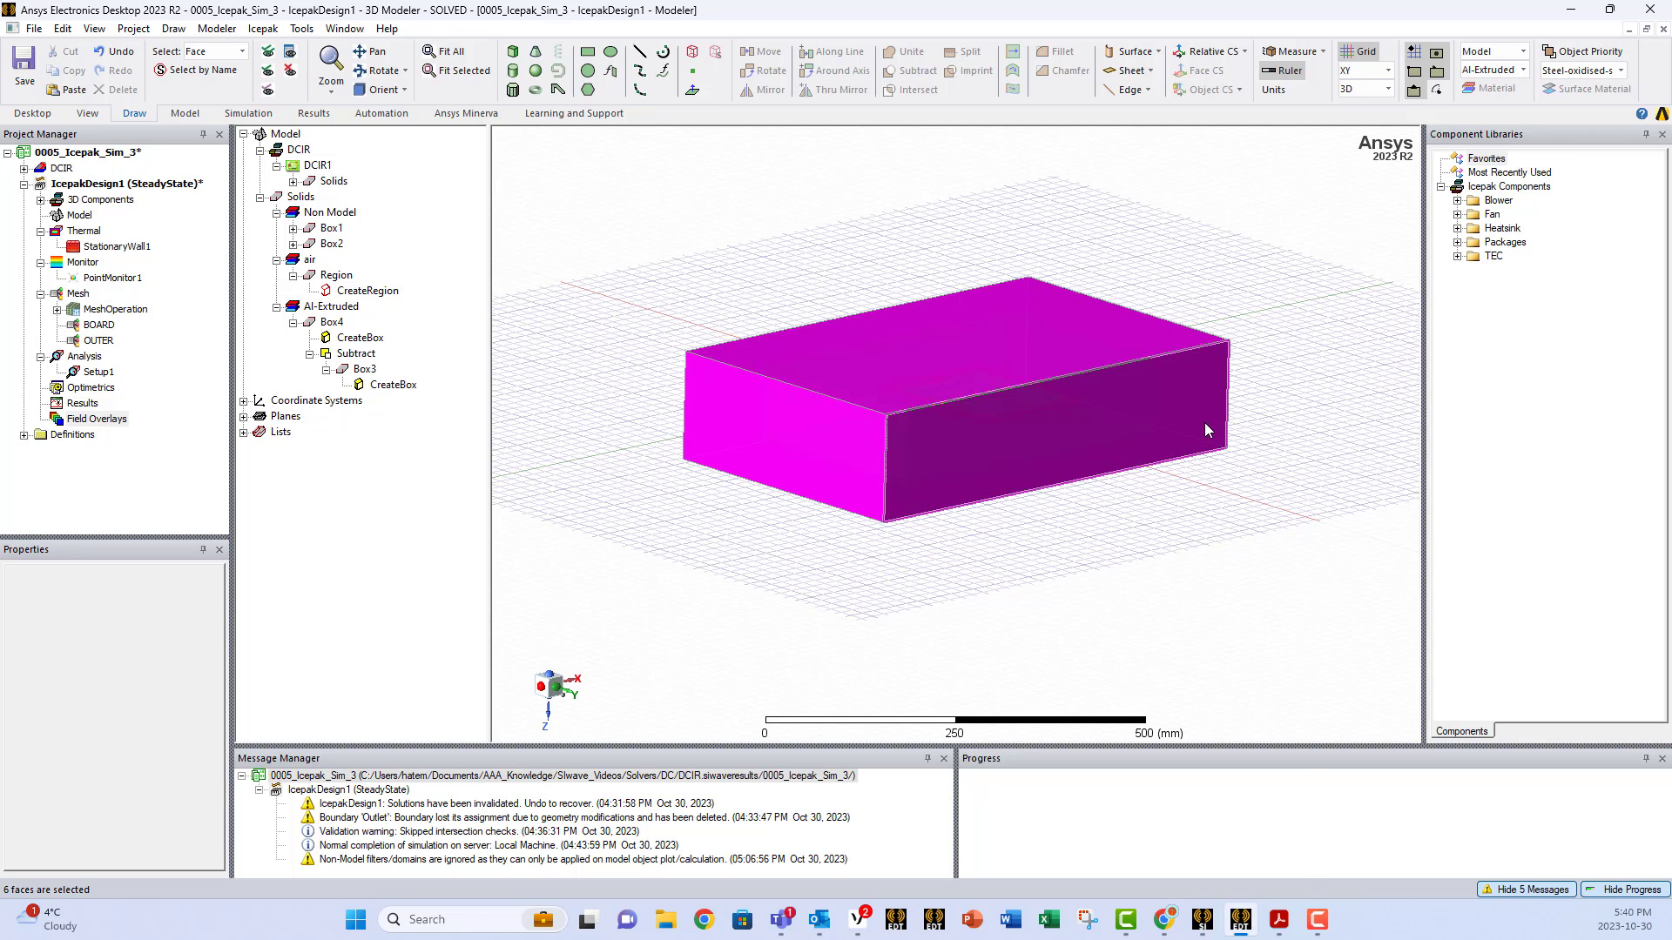
right_click(1206, 430)
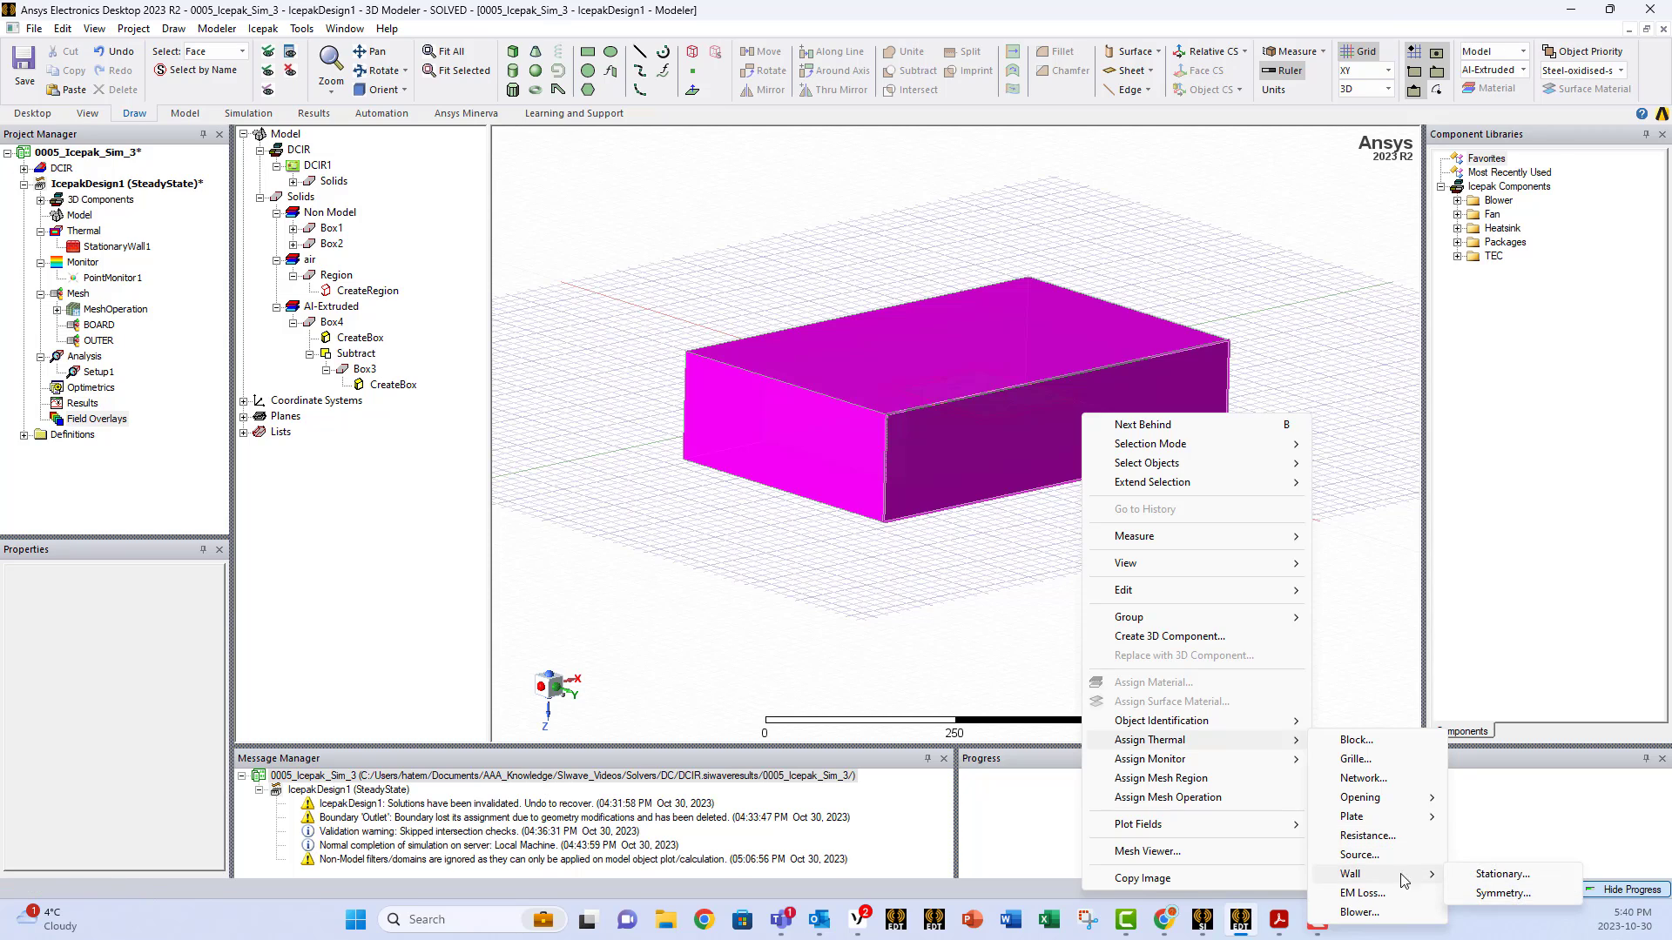
Assign a stationary wall at AmbientTemp temperature to the six enclosure faces.
left_click(1500, 875)
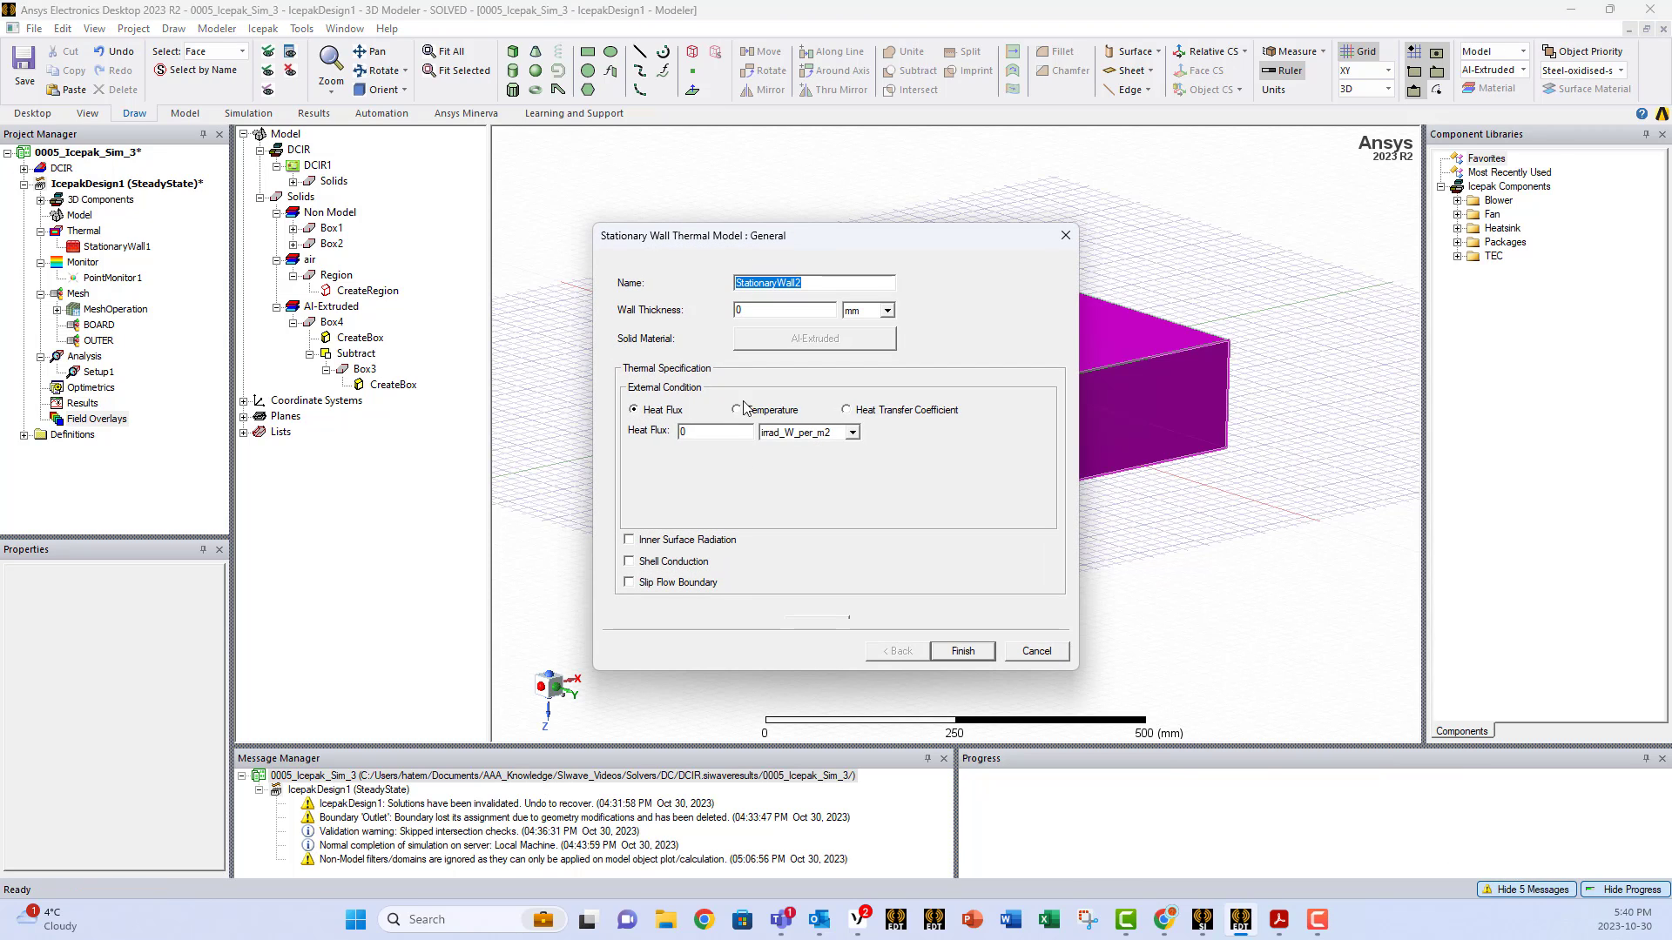
left_click(736, 410)
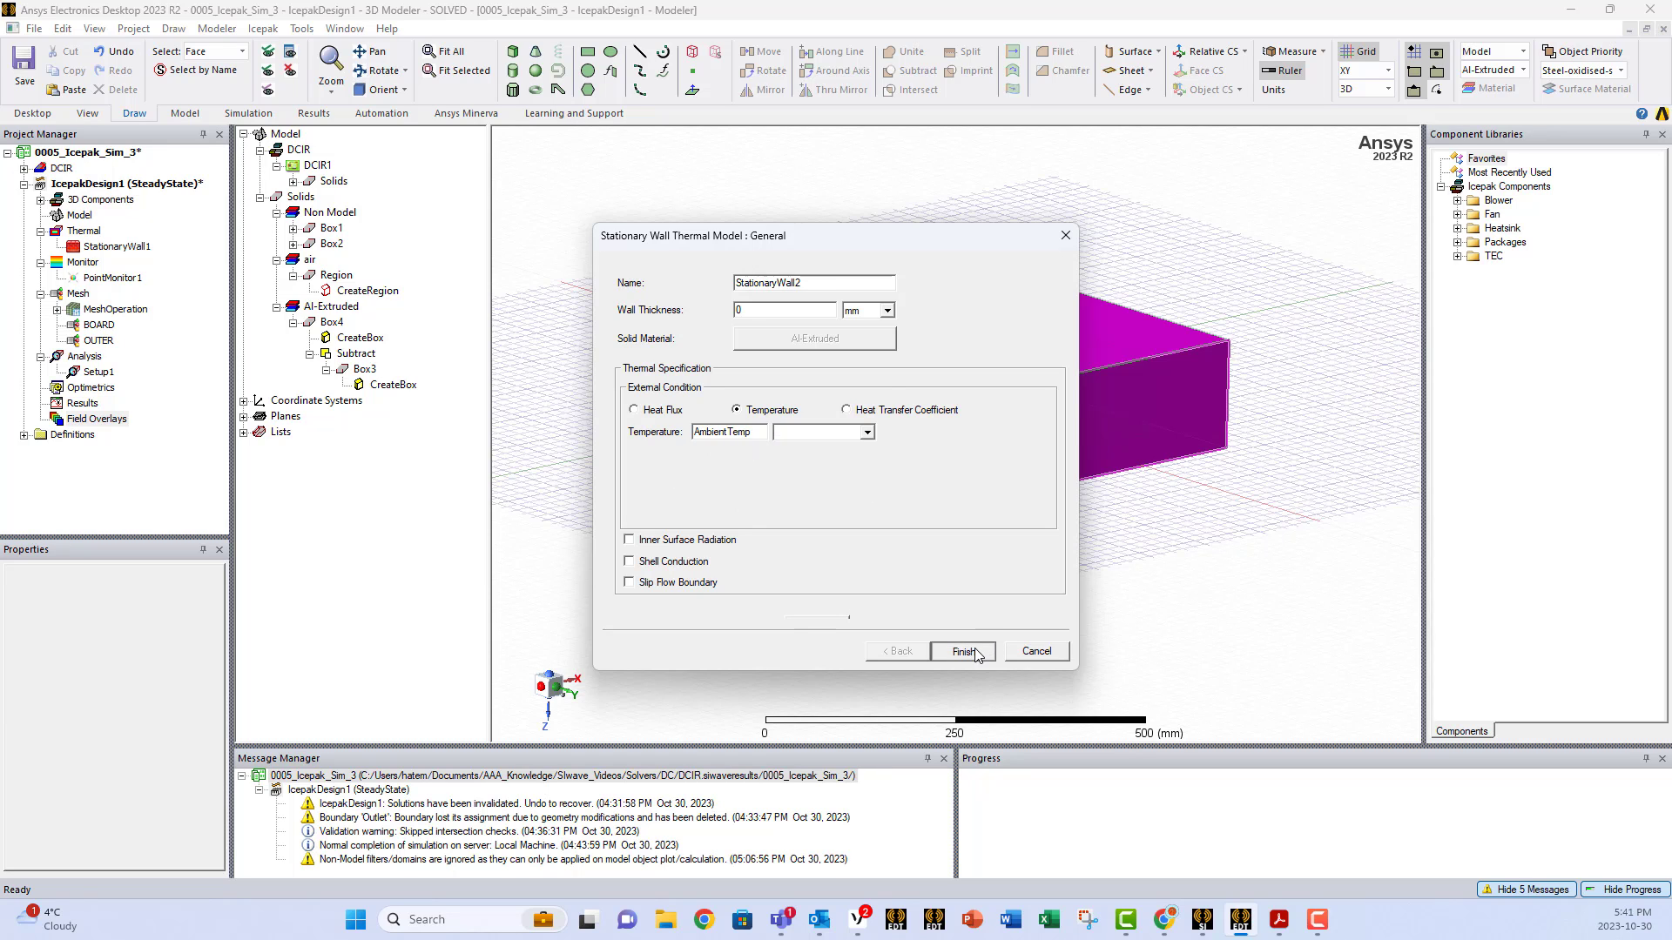
left_click(962, 652)
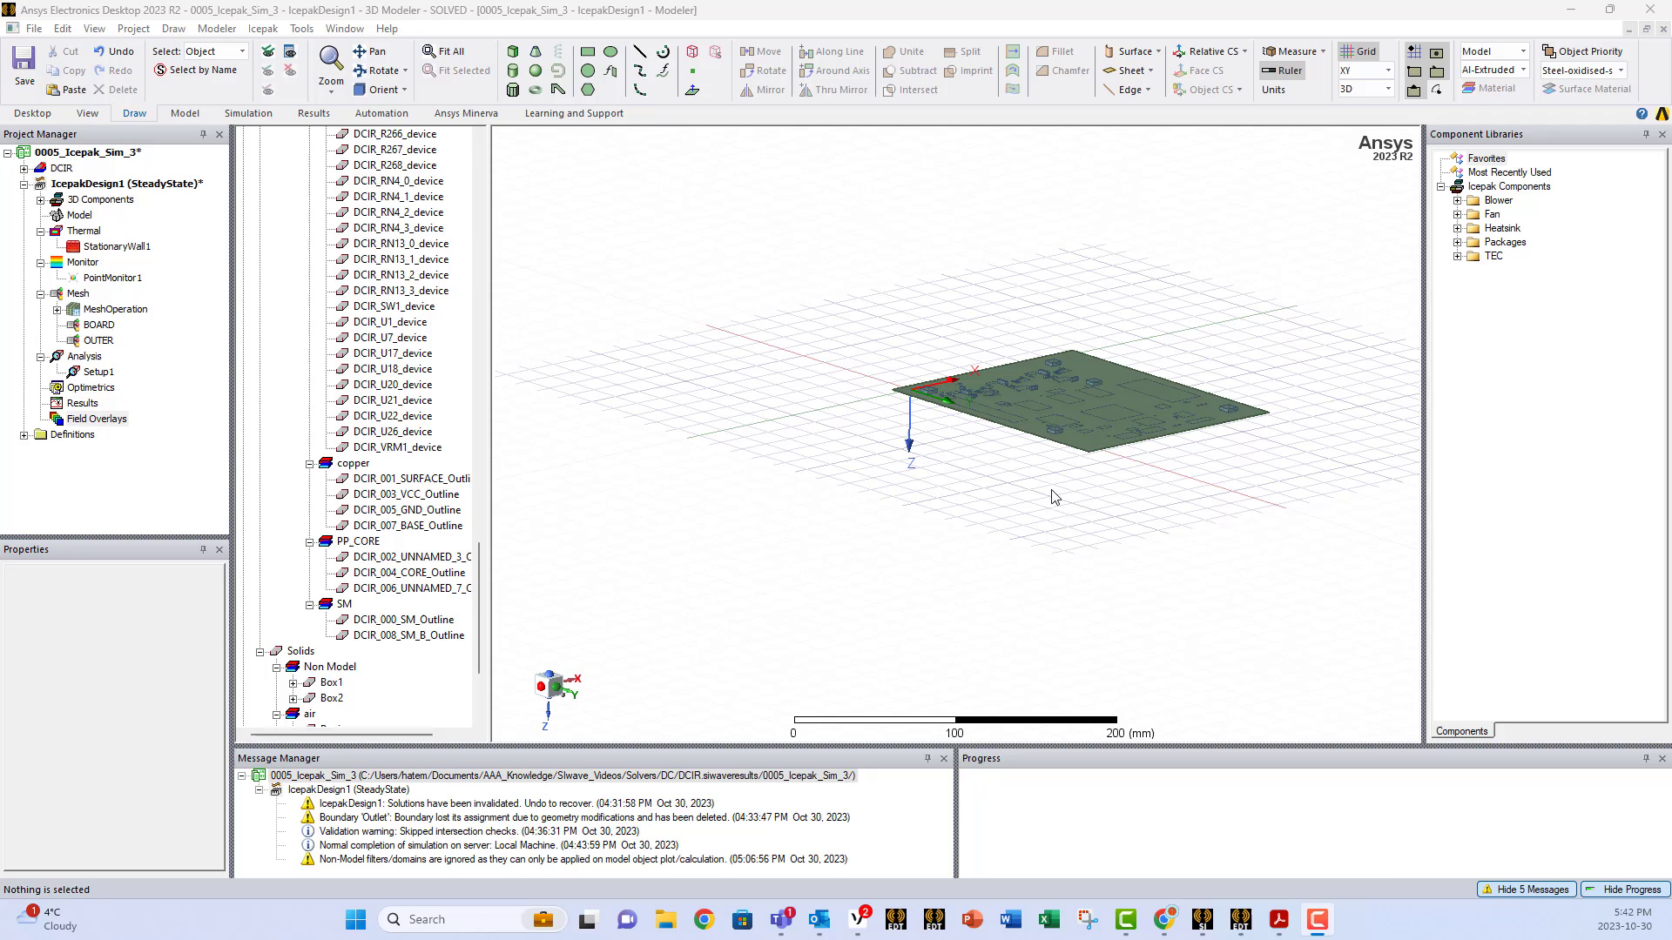
mouse_move(838, 527)
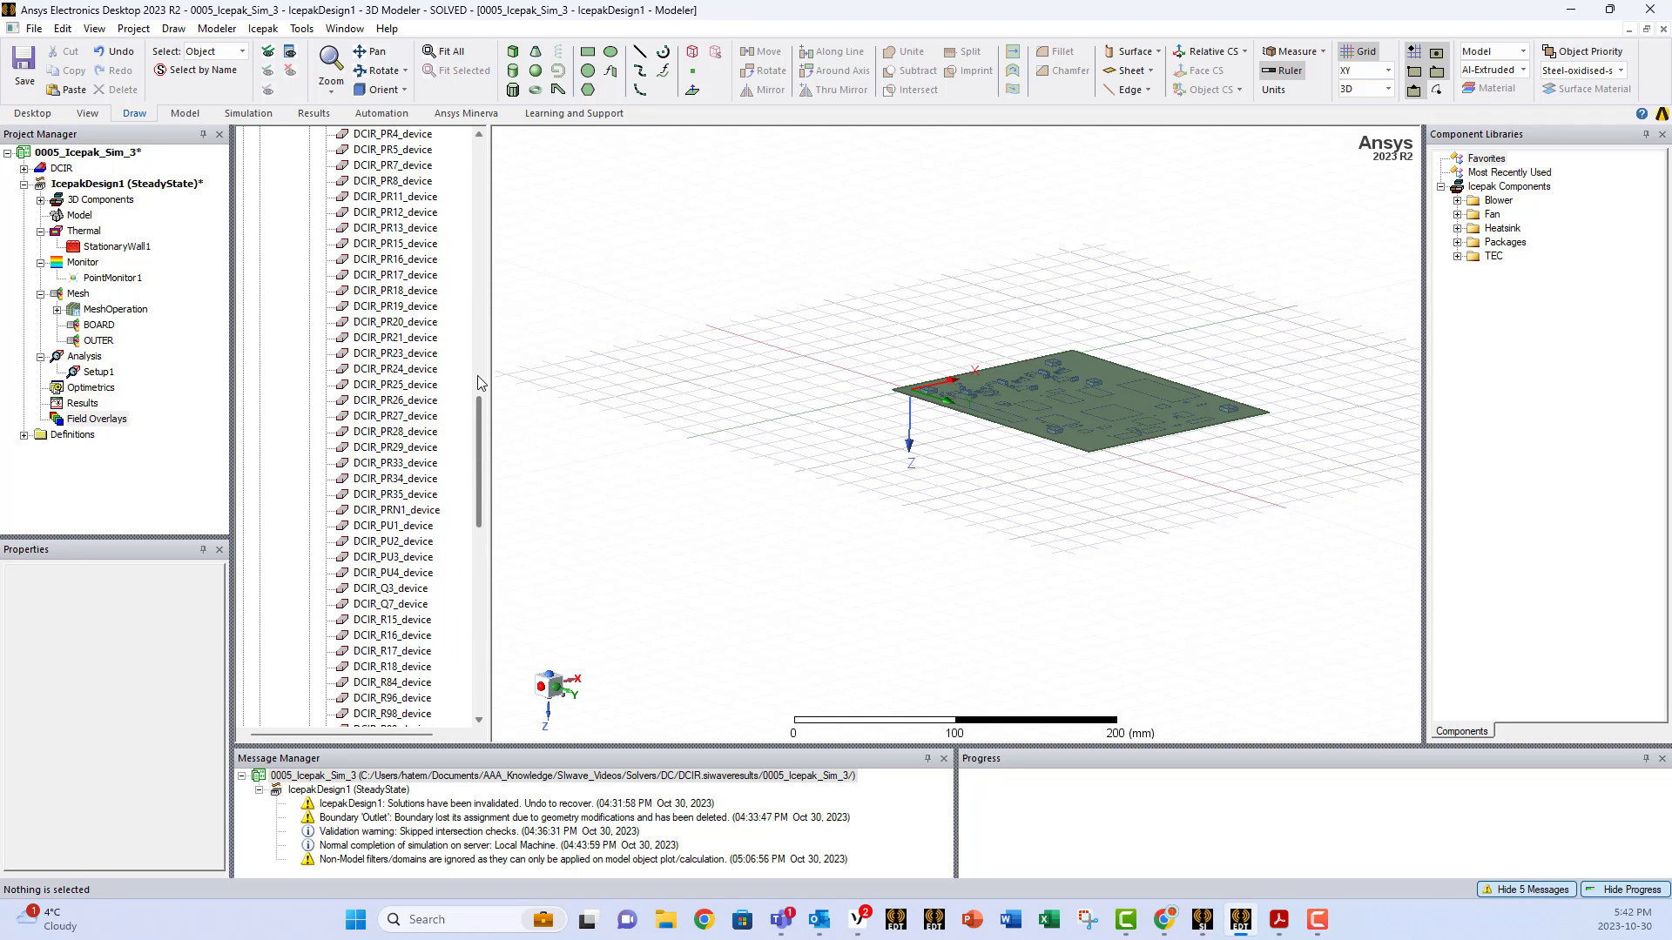
Select DCIR_000_SM_Outline in the SM group of the model tree.
scroll("down", 3)
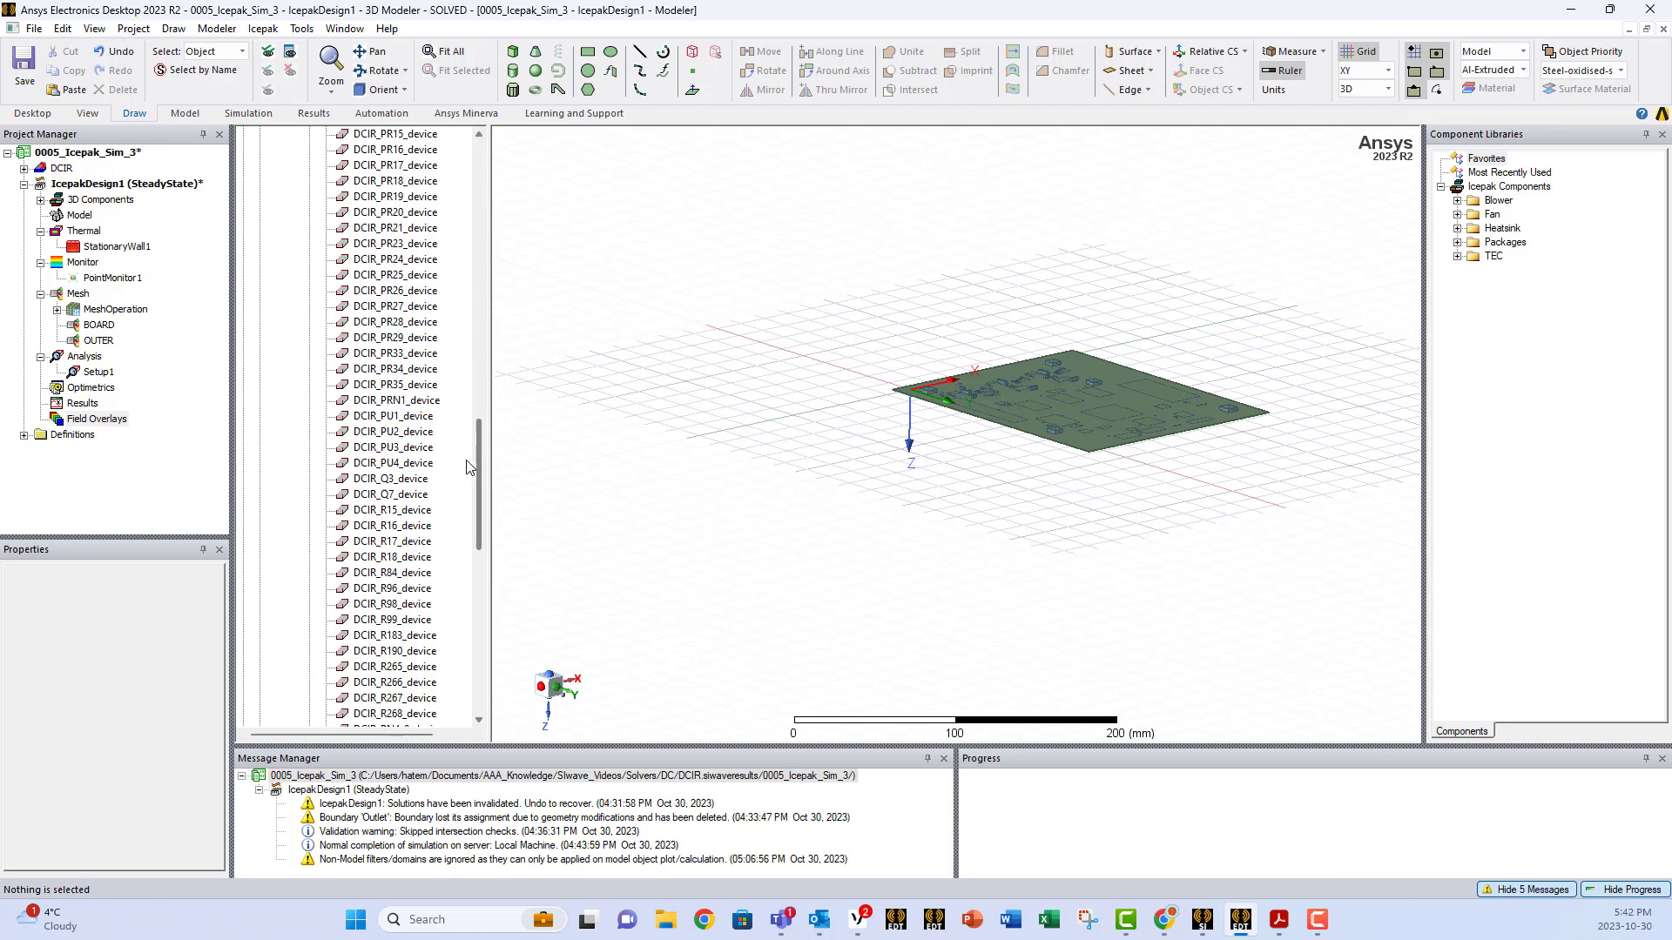
scroll("down", 3)
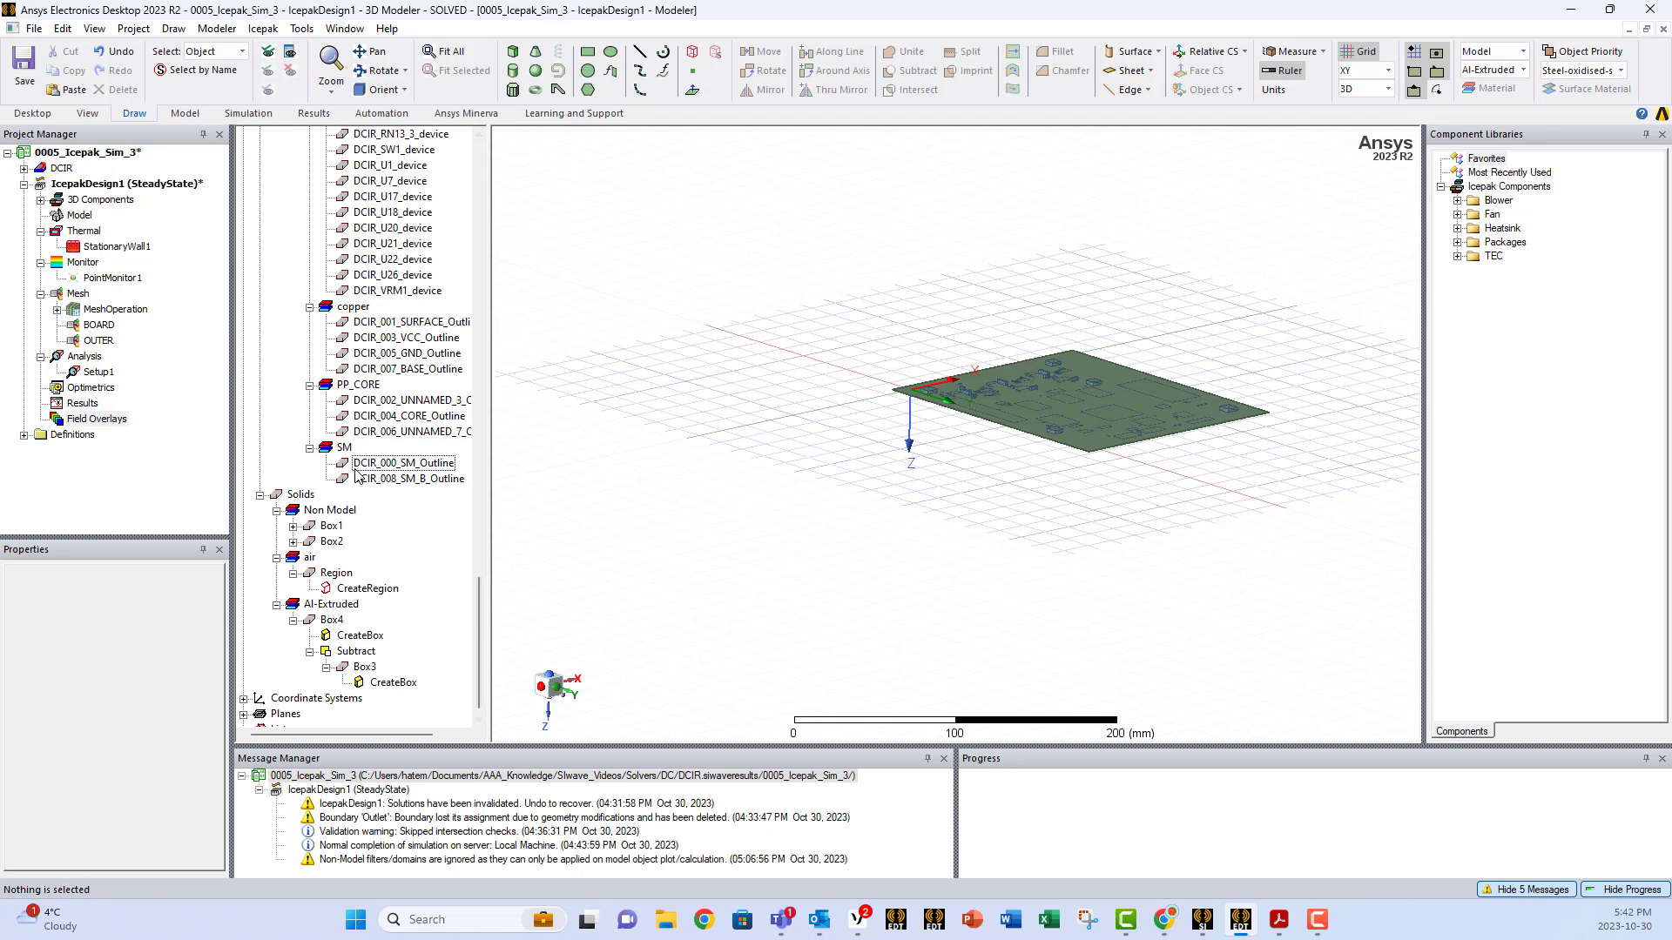
mouse_move(4, 410)
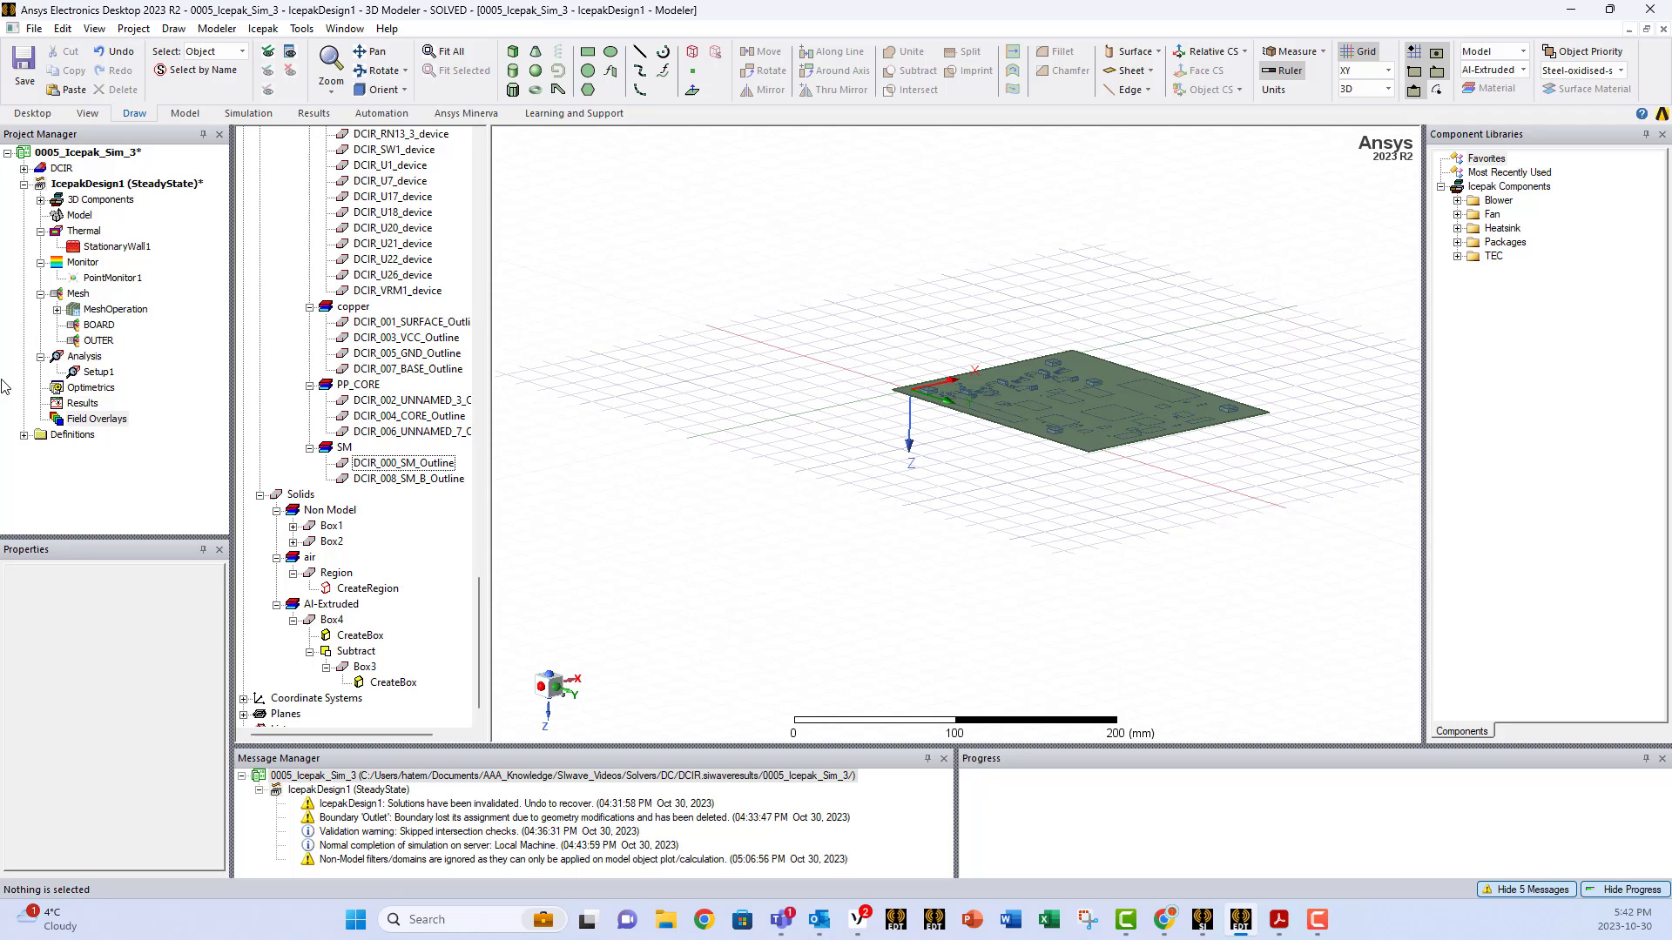
left_click(403, 463)
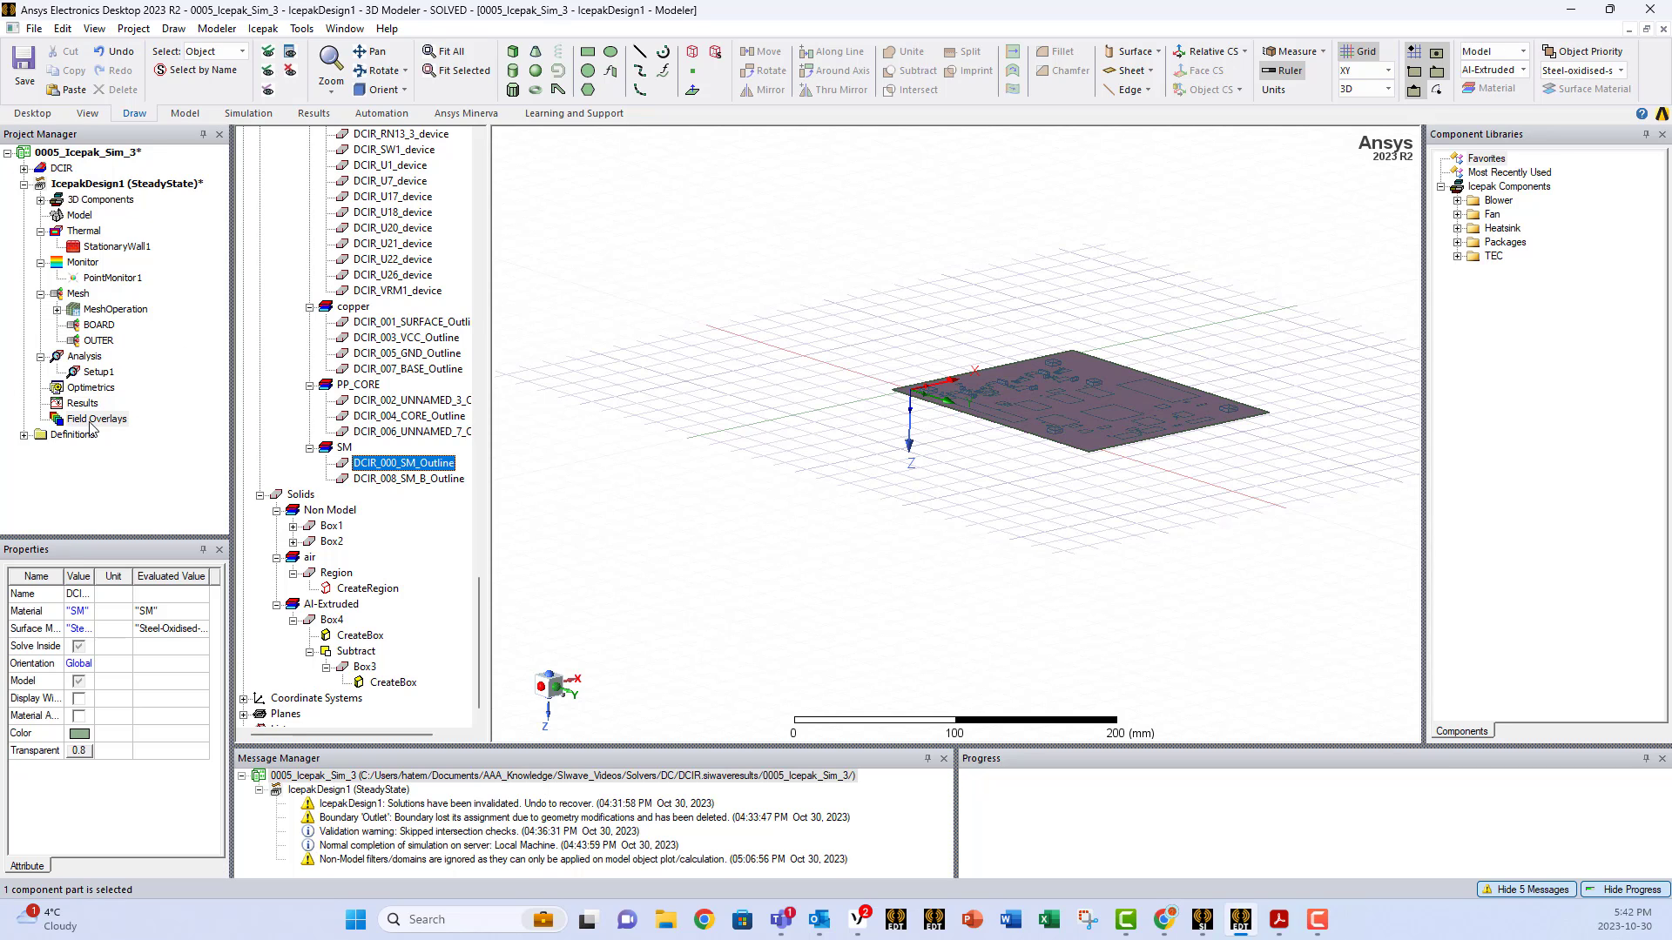
Create a SurfTemperature field plot on the board's top solder-mask surface.
right_click(96, 418)
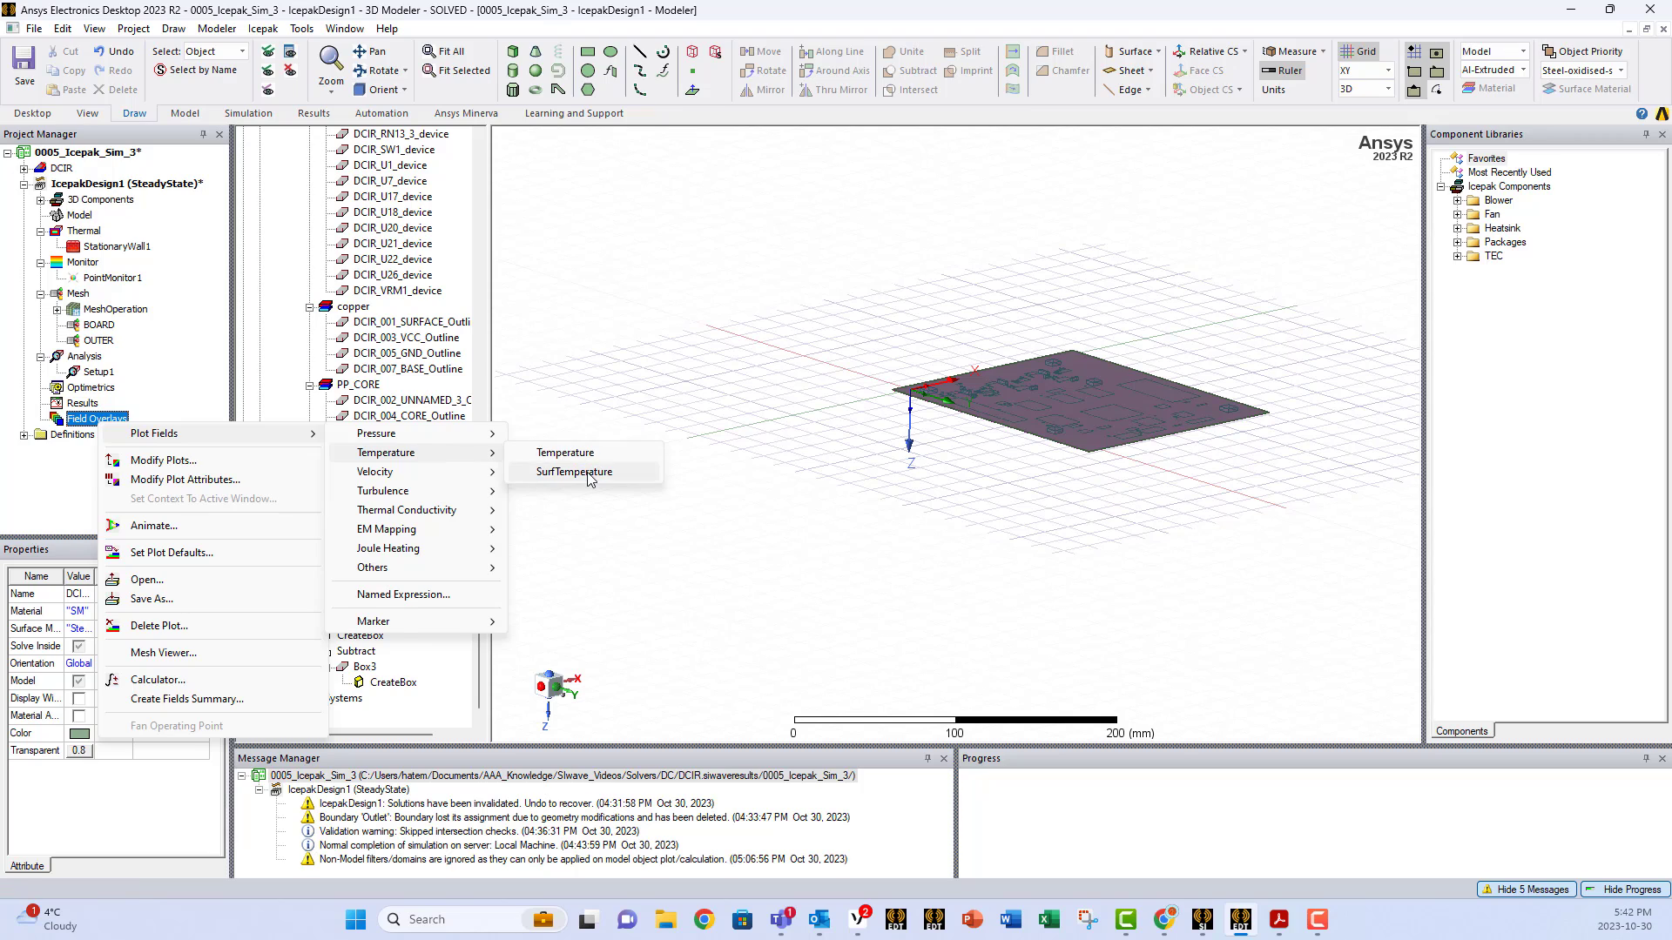
left_click(574, 471)
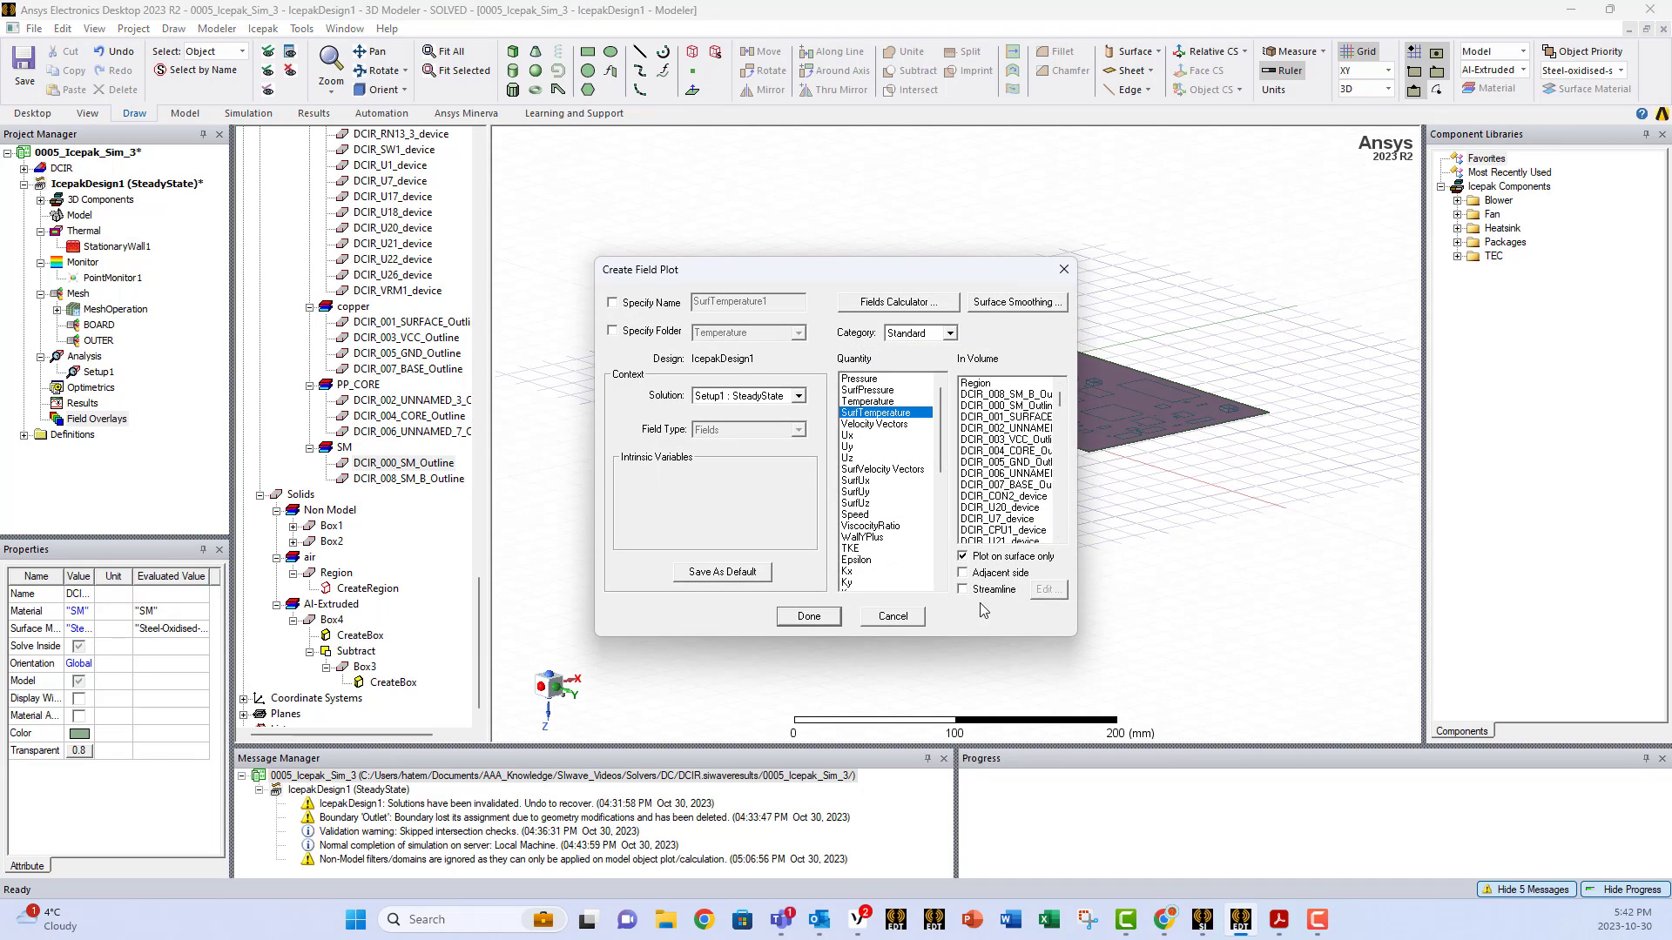
left_click(808, 617)
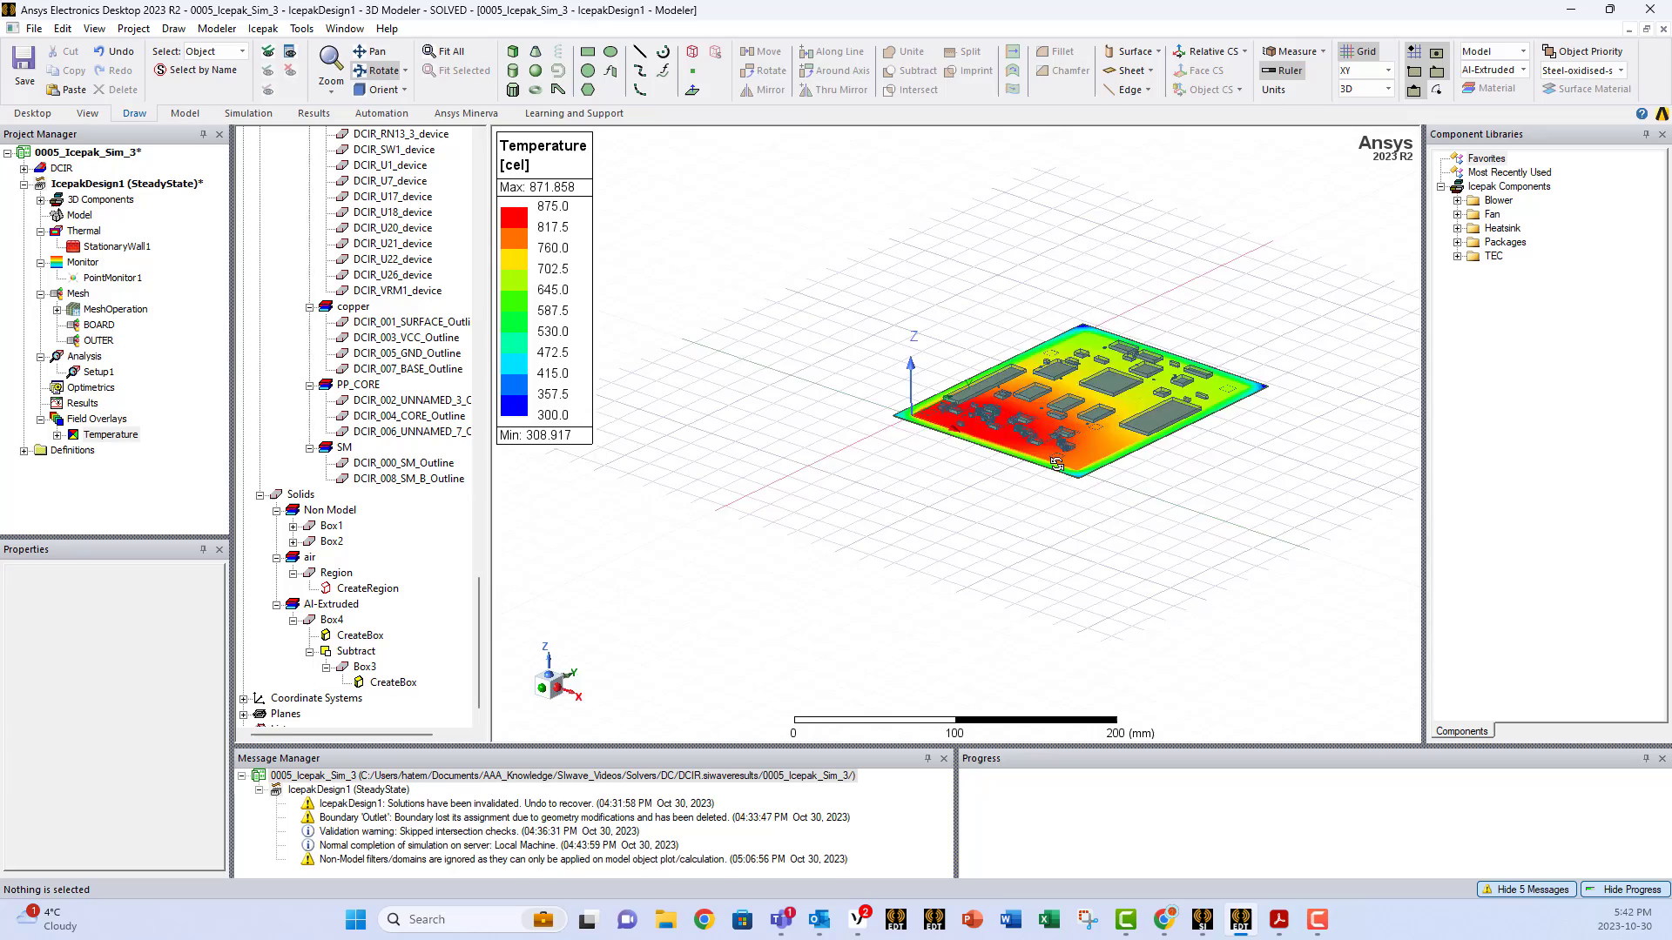